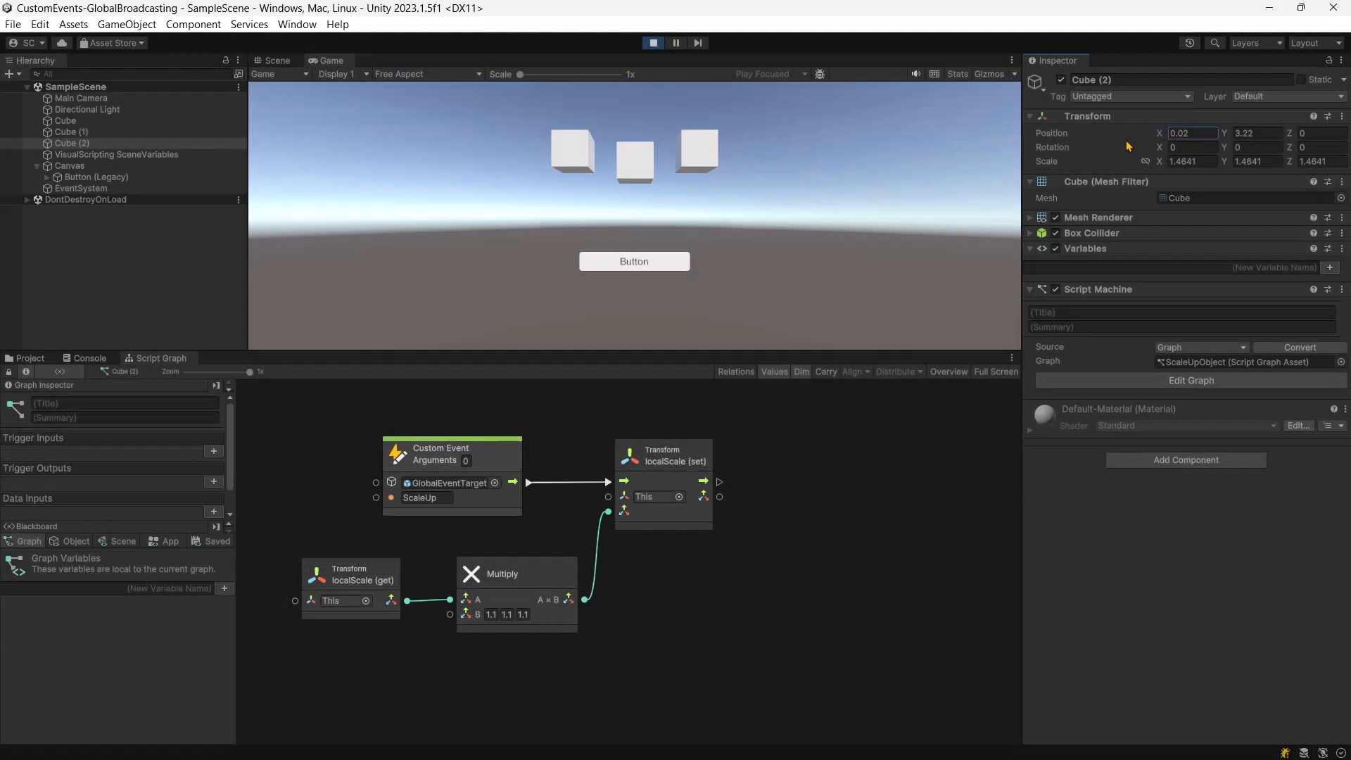
{"action": "mouse_move", "coordinate": [652, 262]}
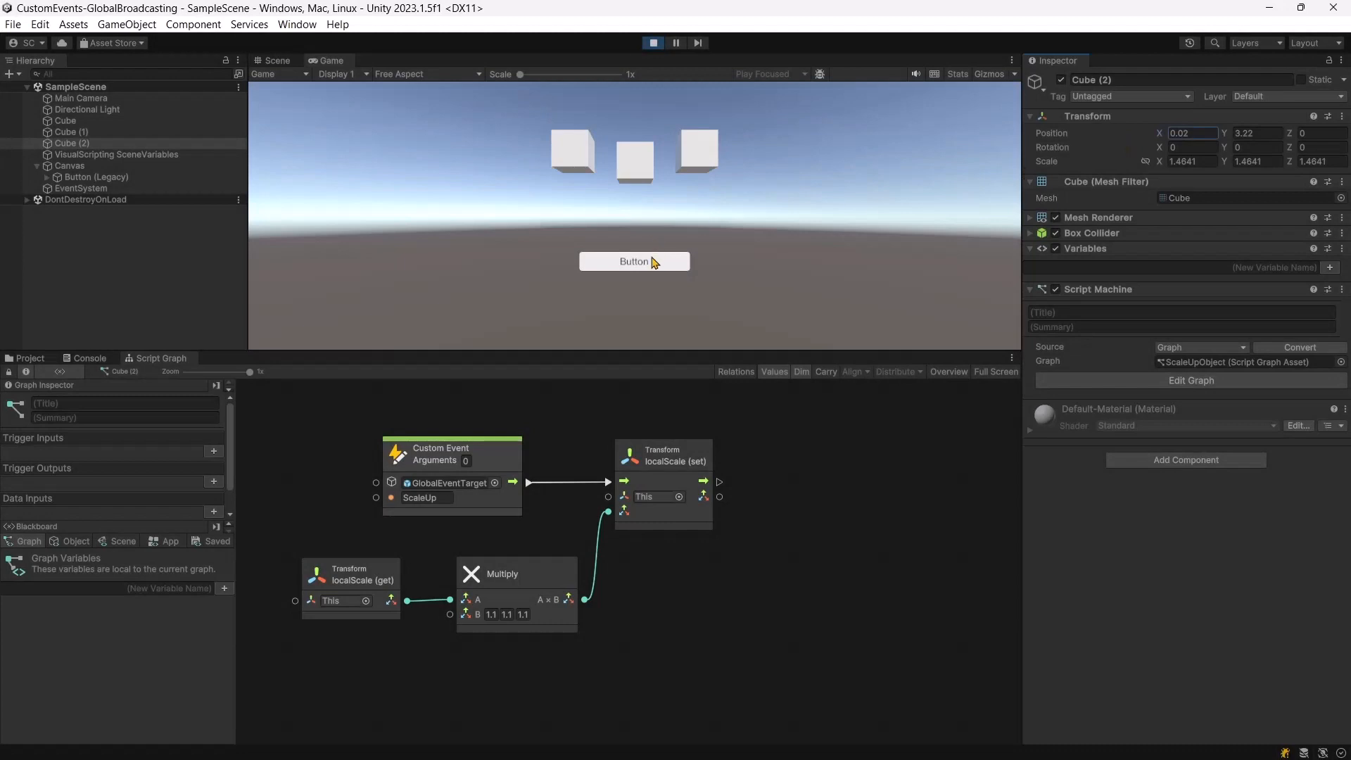
Step: Press the in-game Button five times to grow the three cubes, then stop Play mode
{"action": "left_click", "coordinate": [634, 261]}
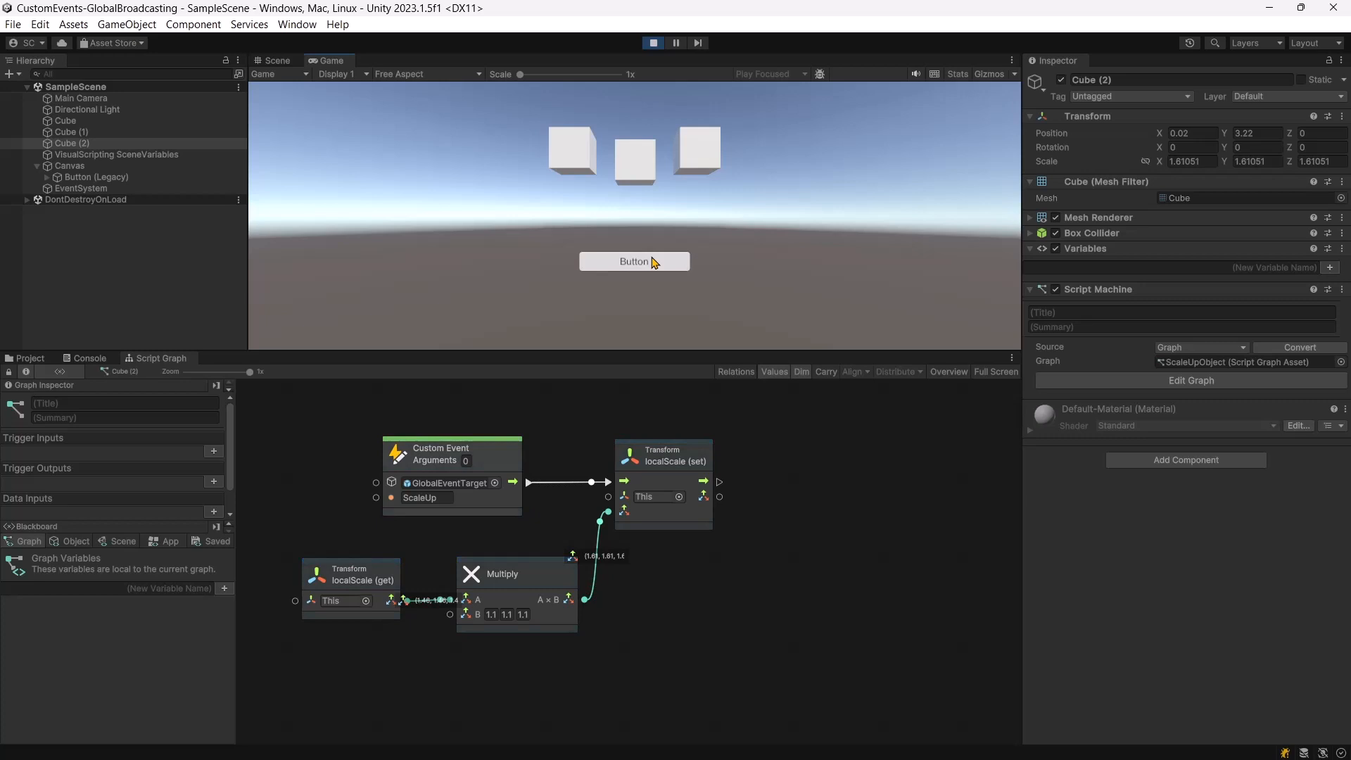
{"action": "left_click", "coordinate": [634, 261]}
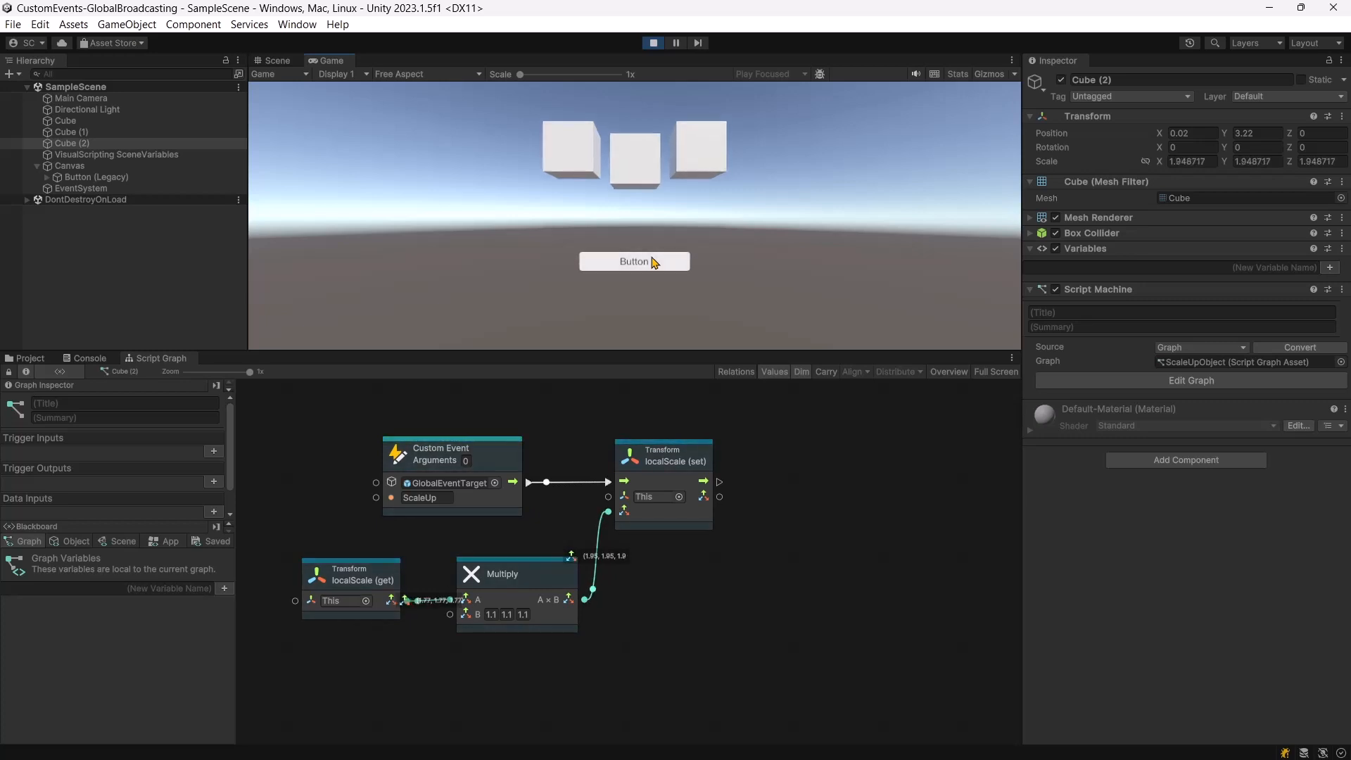
{"action": "left_click", "coordinate": [634, 261]}
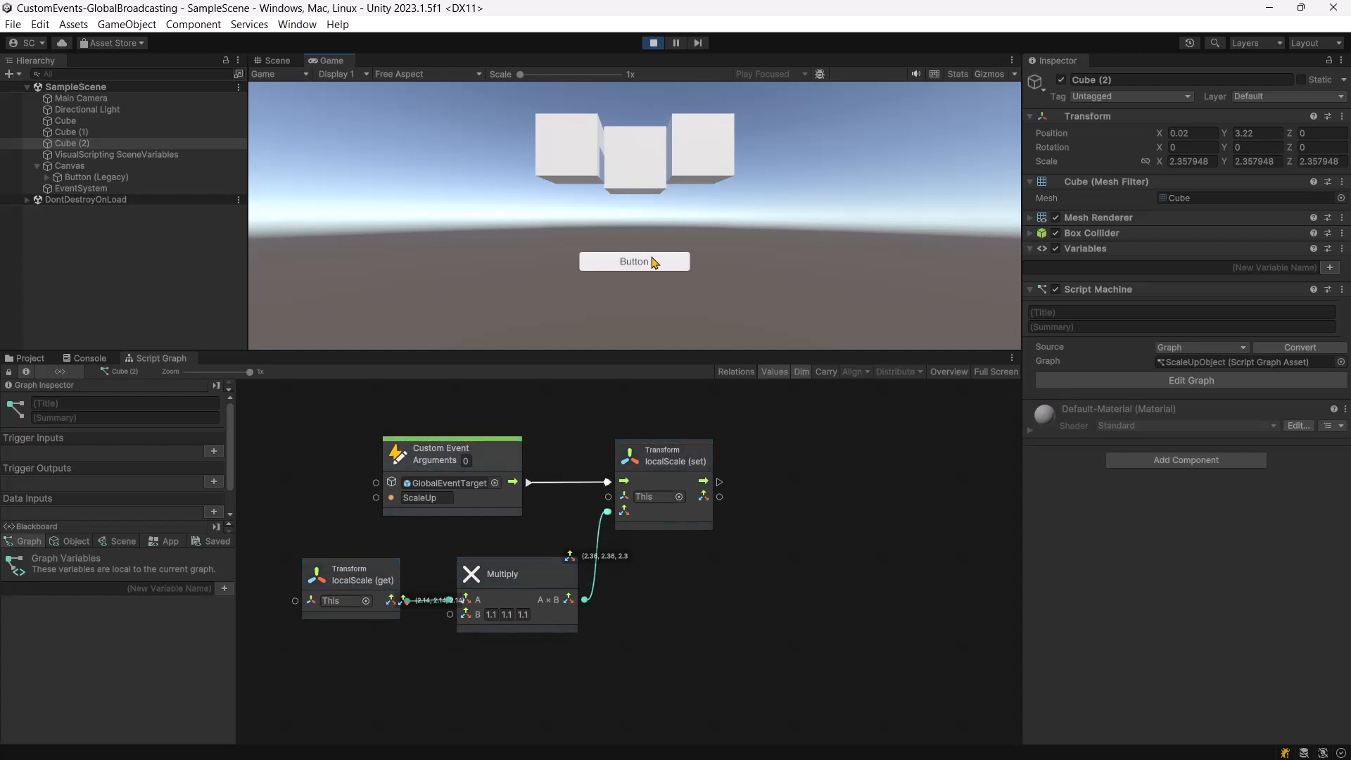
{"action": "left_click", "coordinate": [633, 261]}
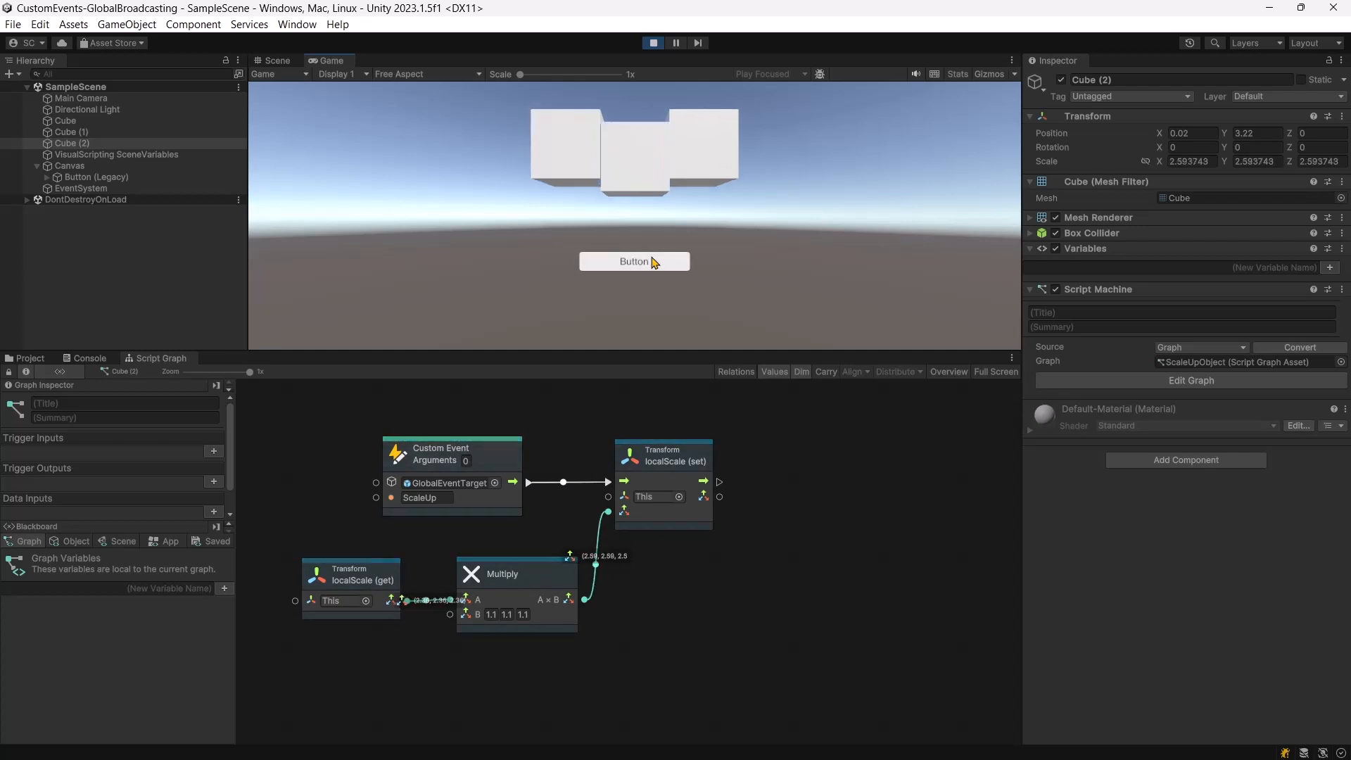
{"action": "left_click", "coordinate": [634, 261]}
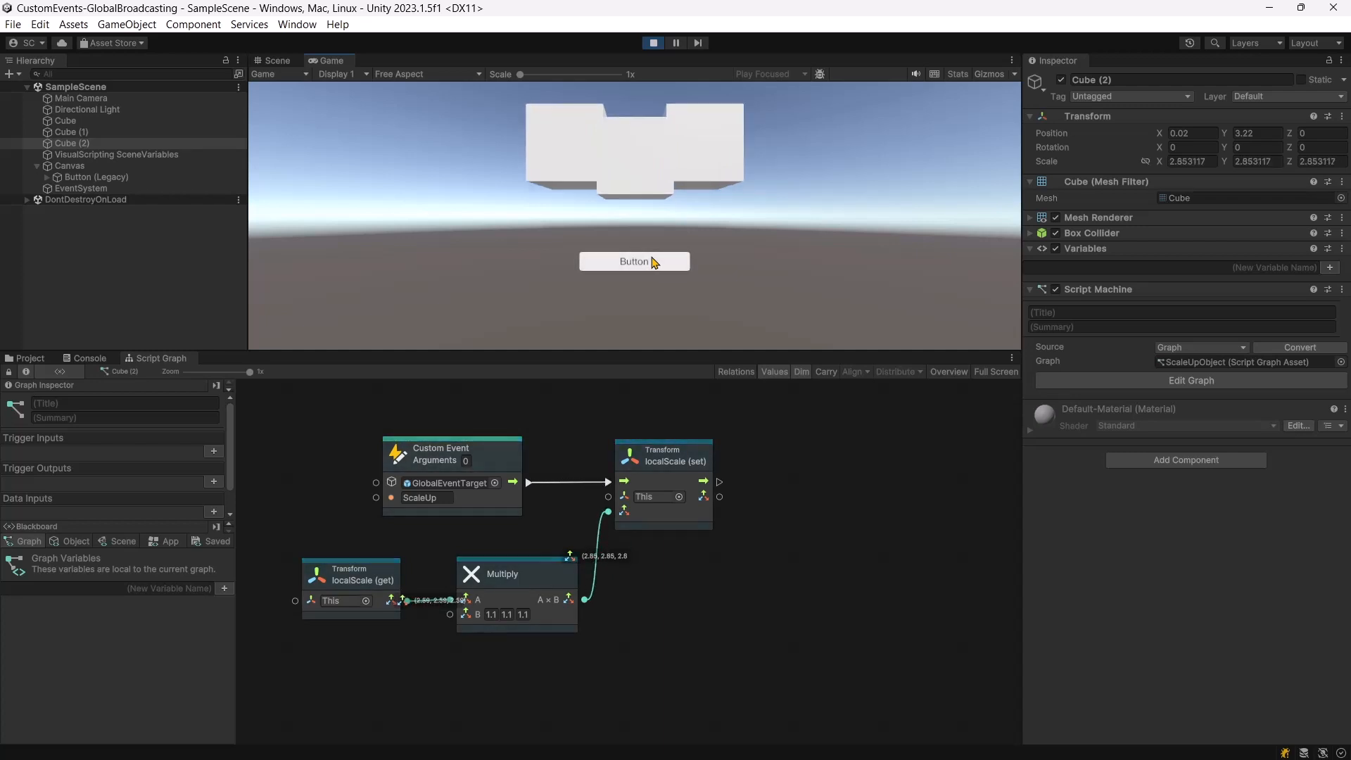
{"action": "left_click", "coordinate": [652, 43]}
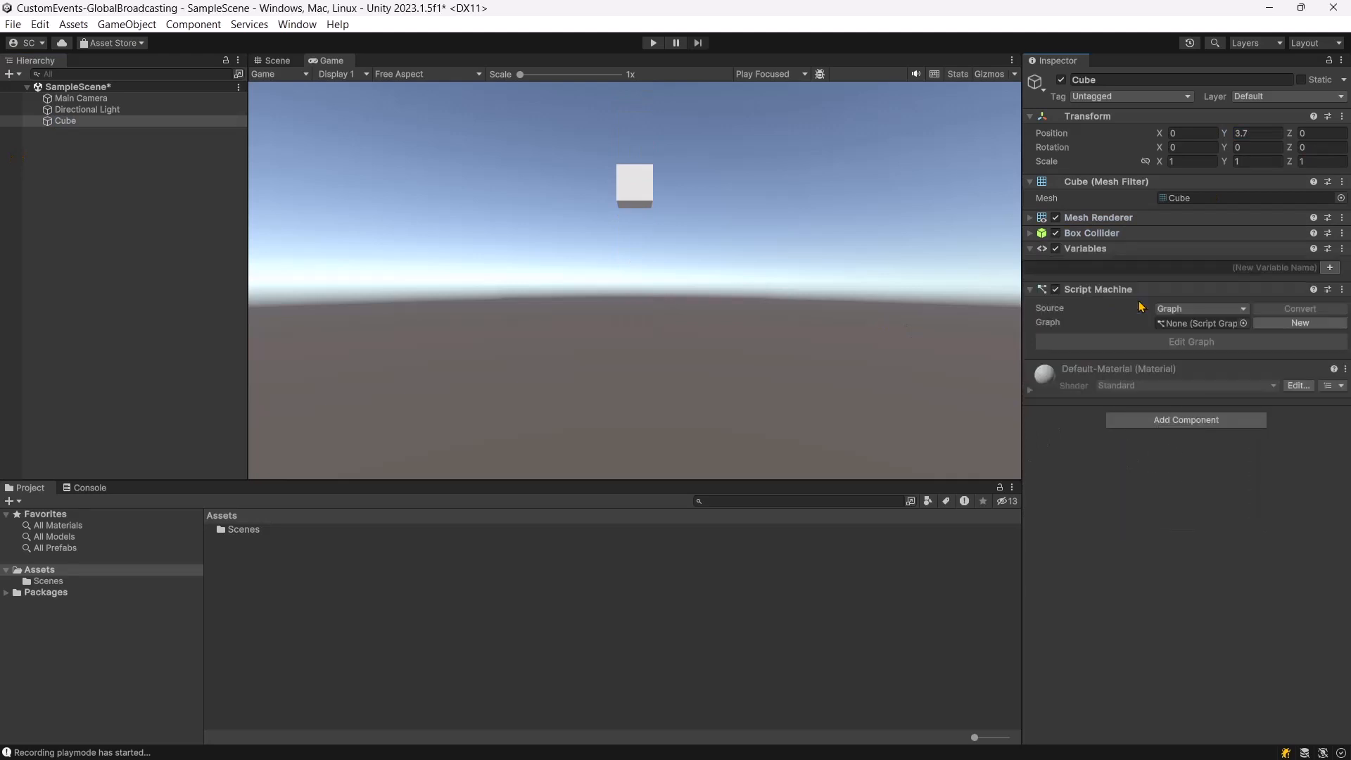
Step: Create and save a ScaleUpObject graph asset on the Cube's Script Machine and edit it
{"action": "left_click", "coordinate": [1300, 323]}
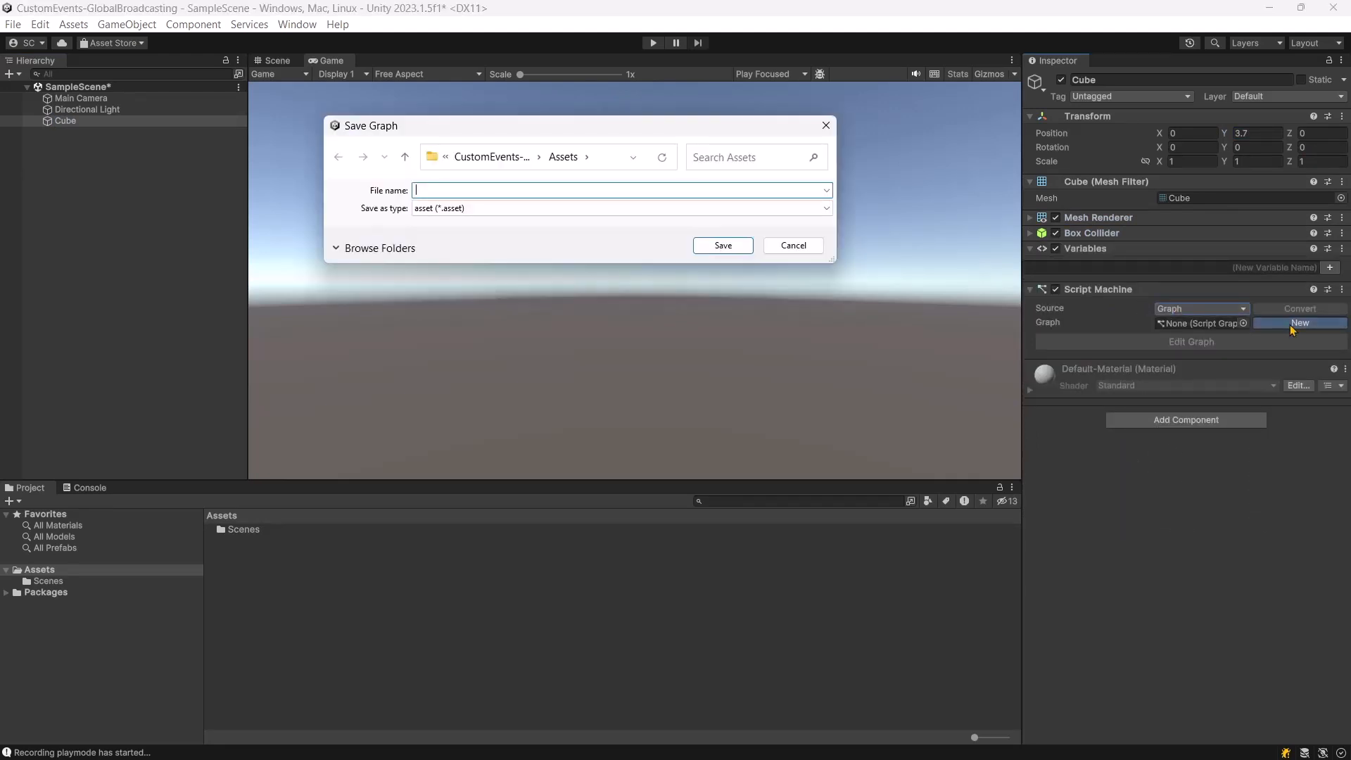
{"action": "left_click", "coordinate": [722, 245]}
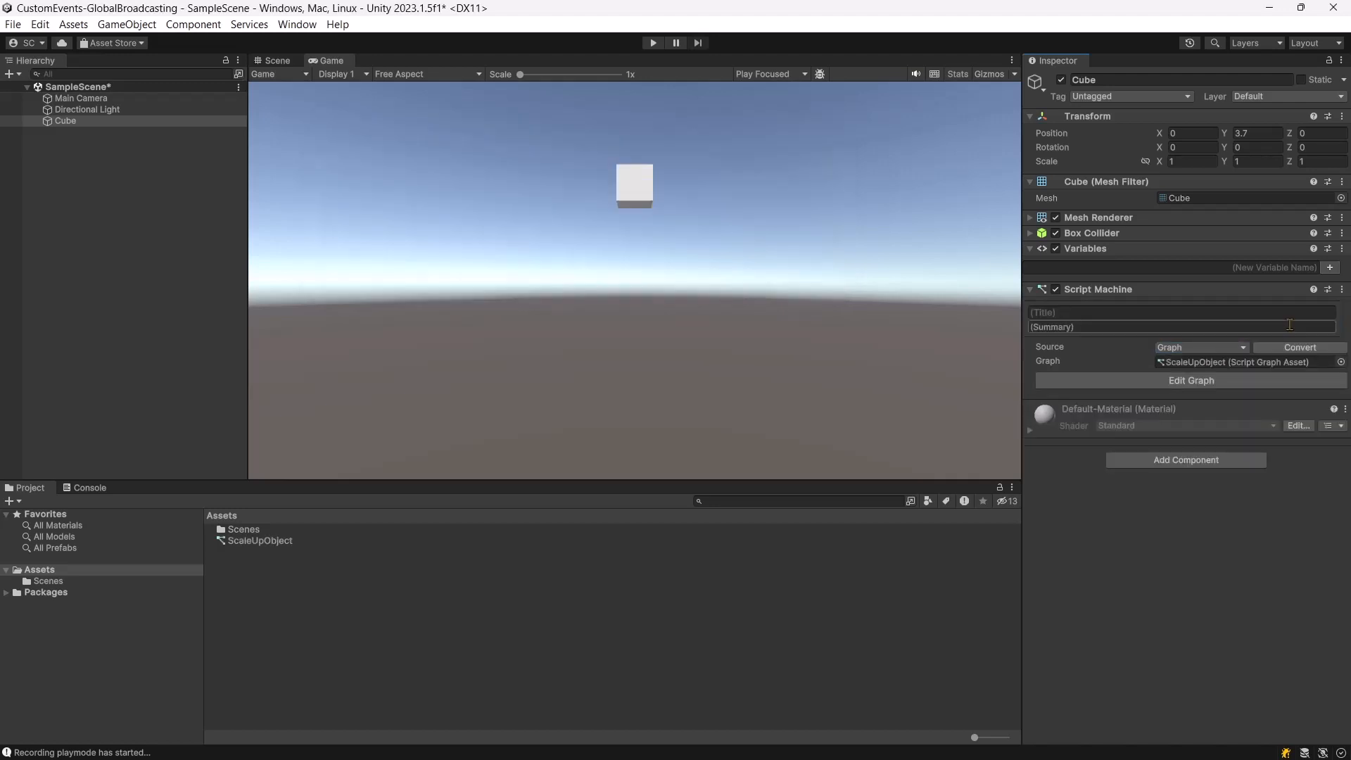
{"action": "left_click", "coordinate": [1190, 380]}
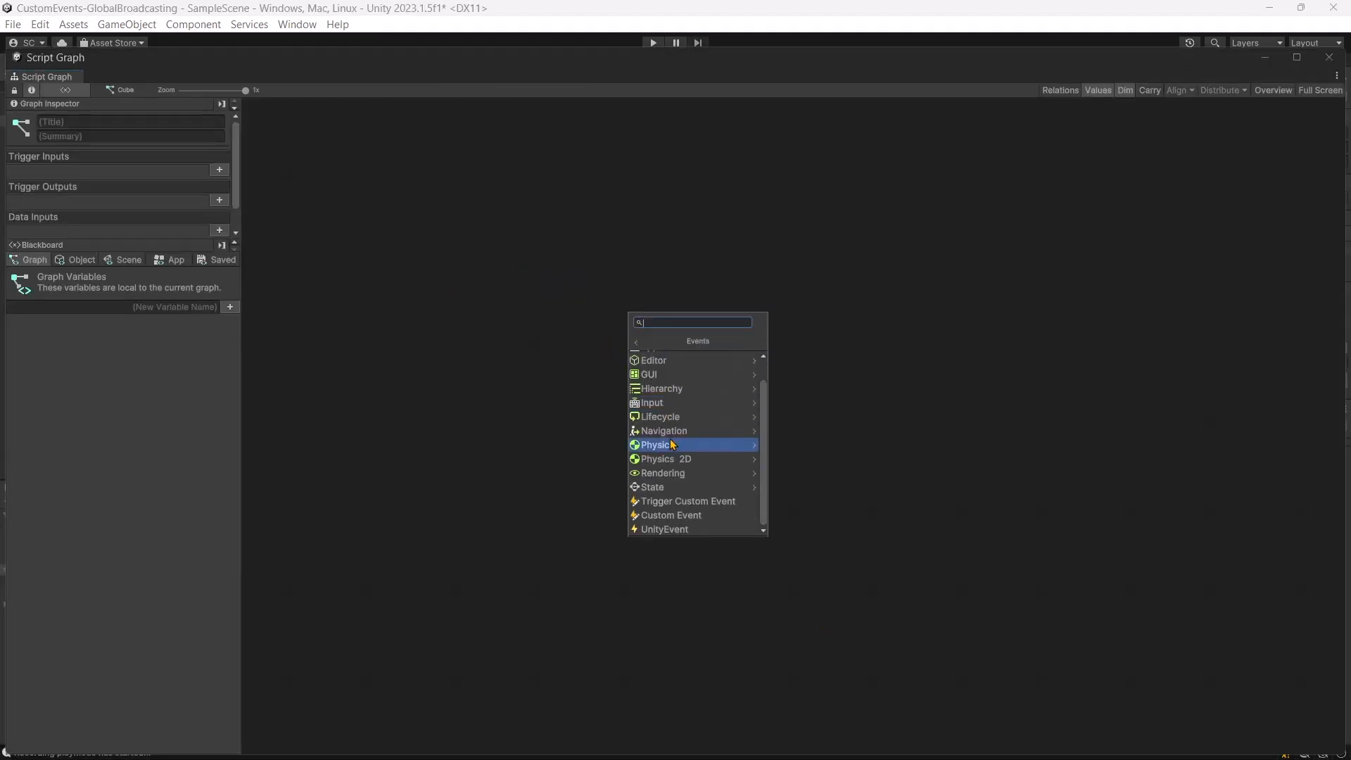
Step: Add a ScaleUp Custom Event feeding localScale (set) from localScale (get) through a Multiply node
{"action": "left_click", "coordinate": [670, 515]}
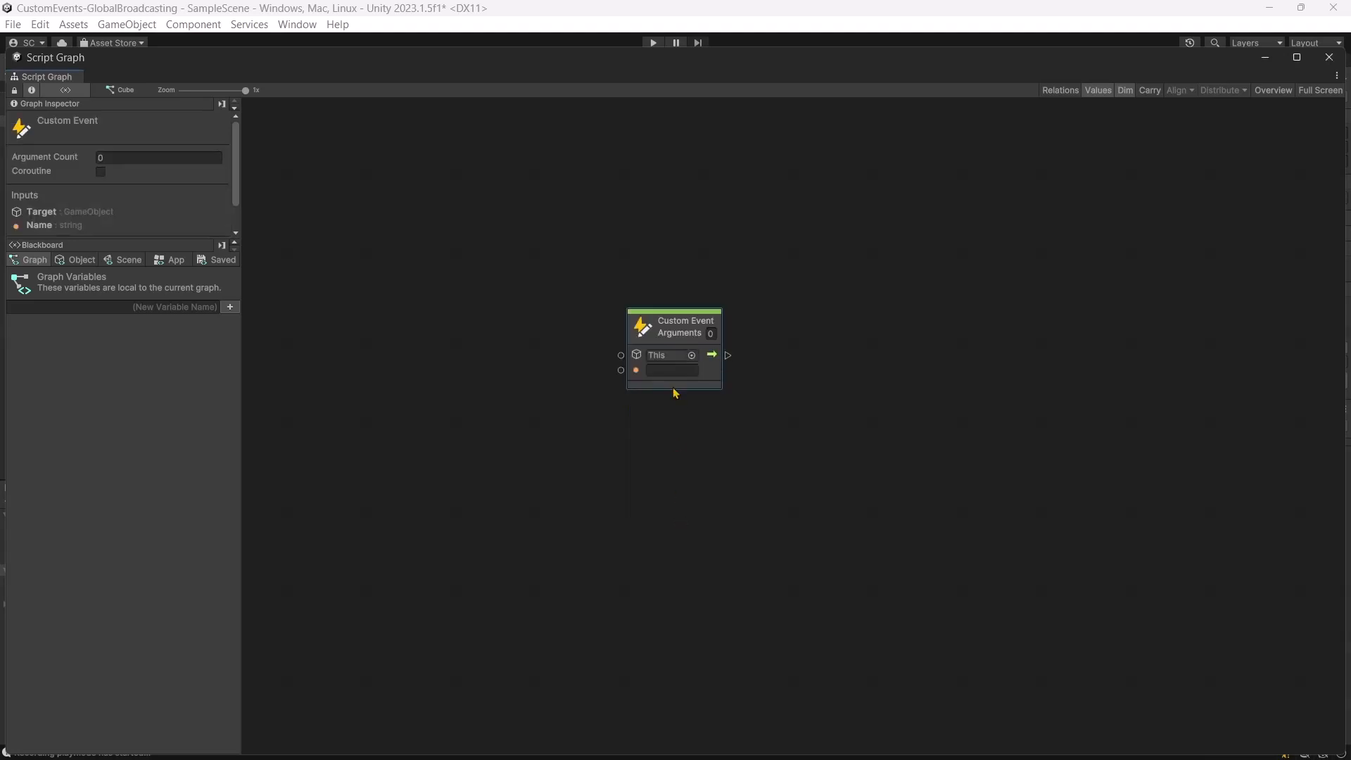
{"action": "type", "text": "Scale"}
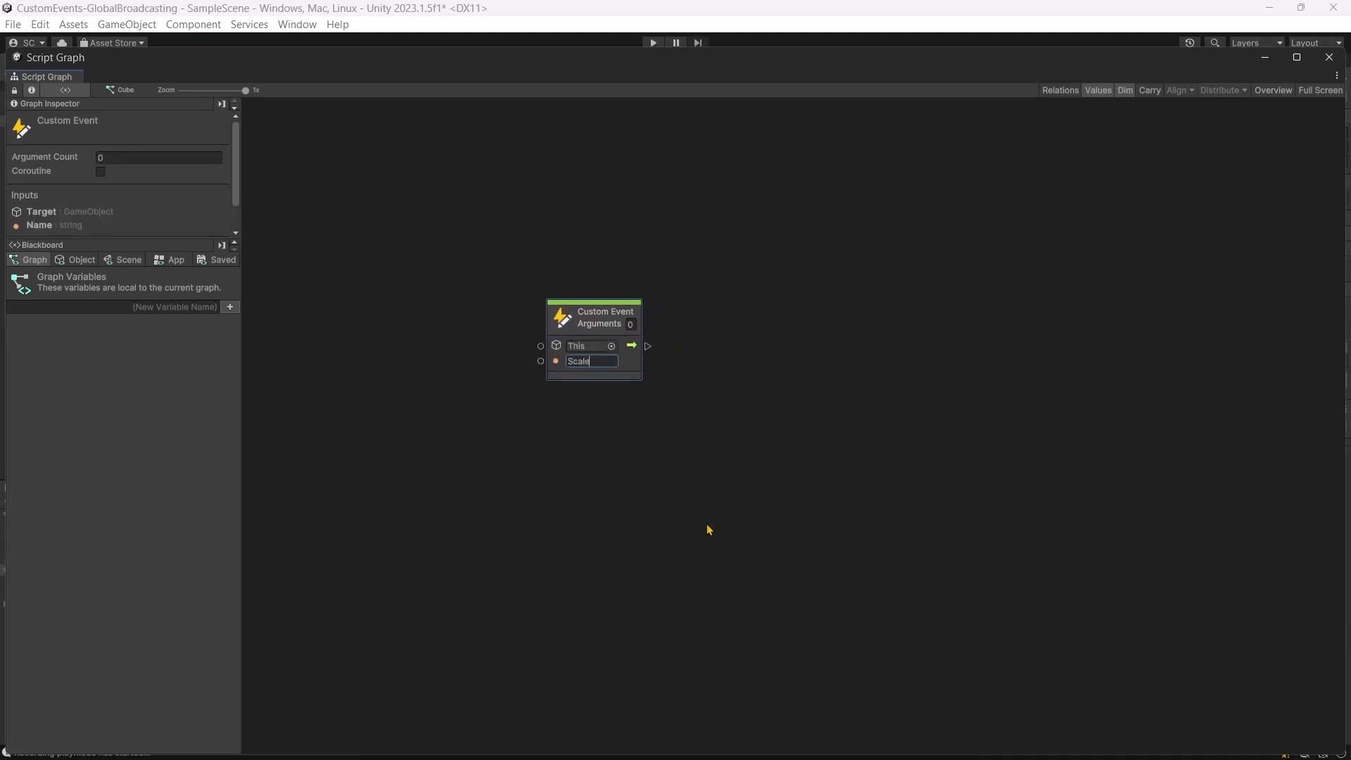
{"action": "left_click_drag", "start_coordinate": [633, 345], "coordinate": [771, 345]}
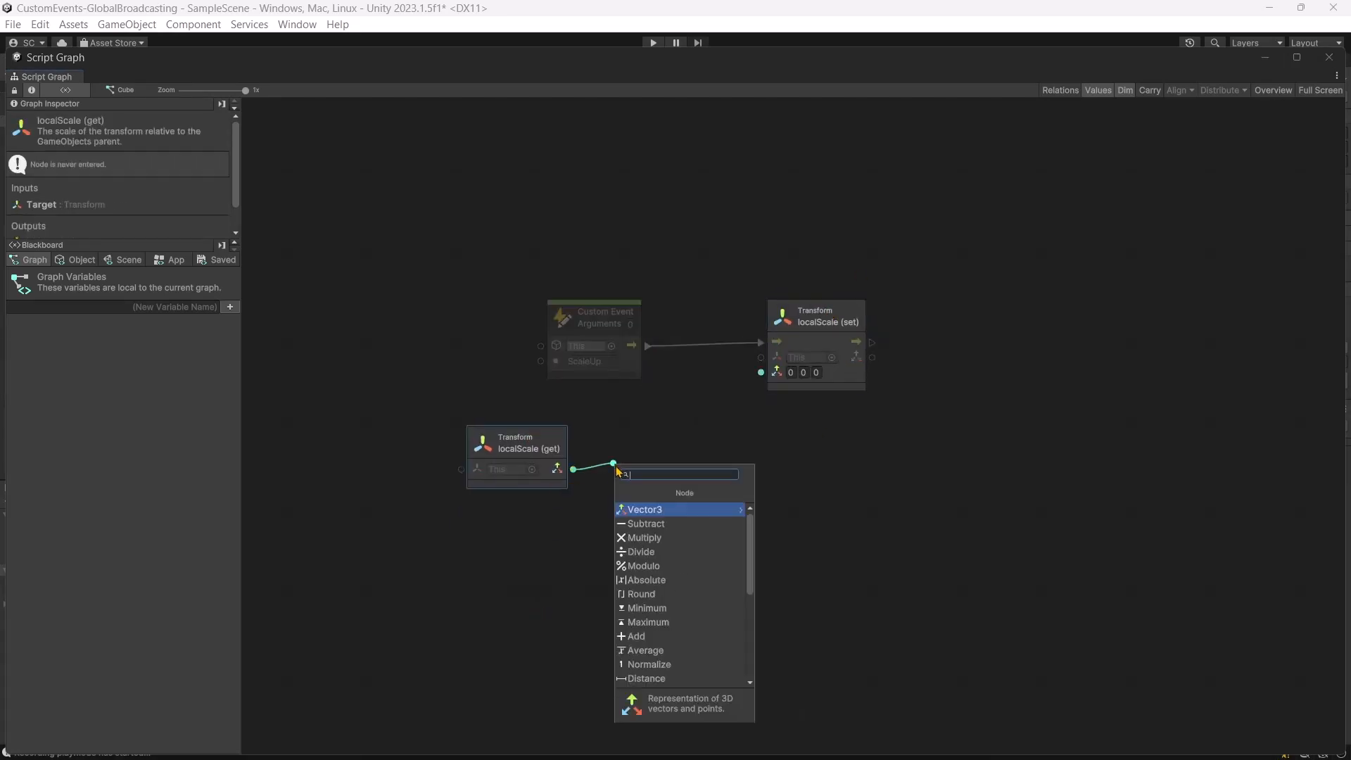
{"action": "left_click", "coordinate": [644, 537]}
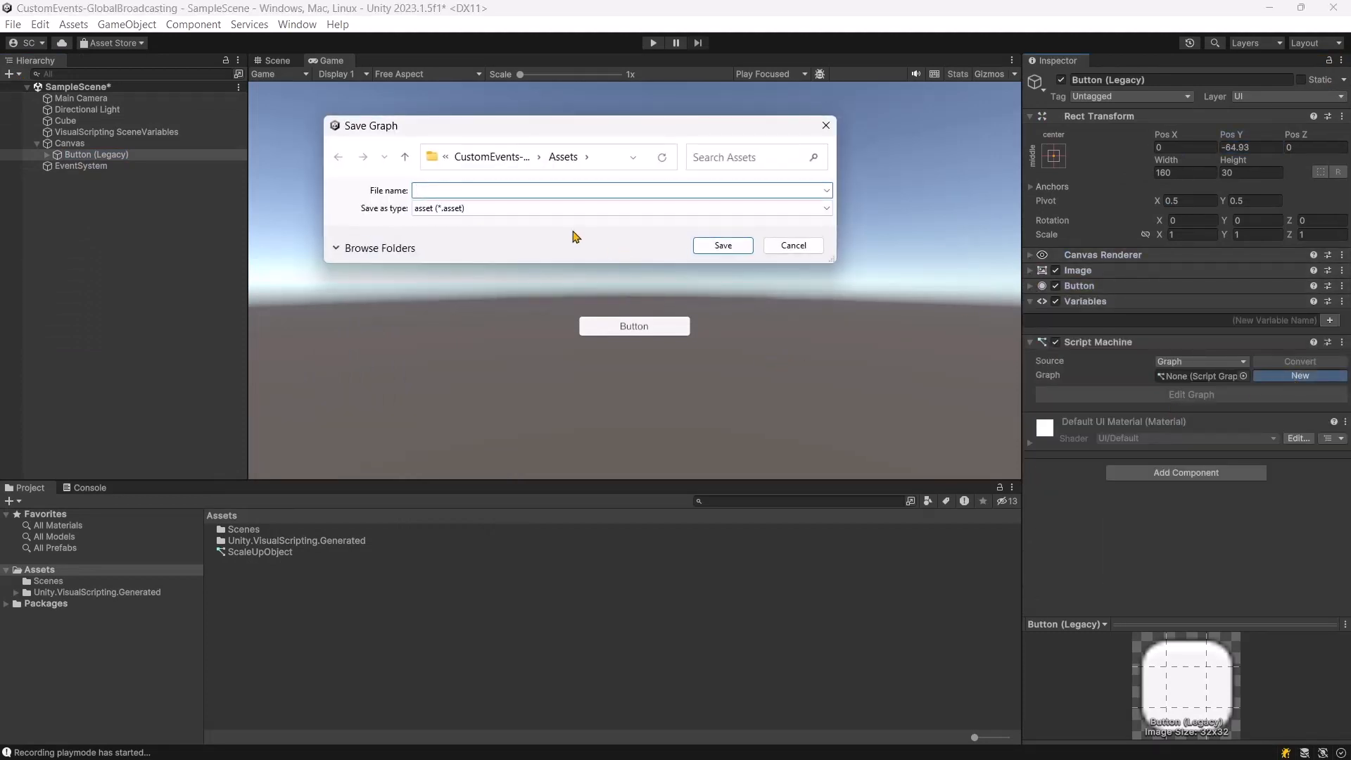
Step: Save the button's new graph asset as ButtonClickEvent and edit it
{"action": "type", "text": "ButtonClickEvent"}
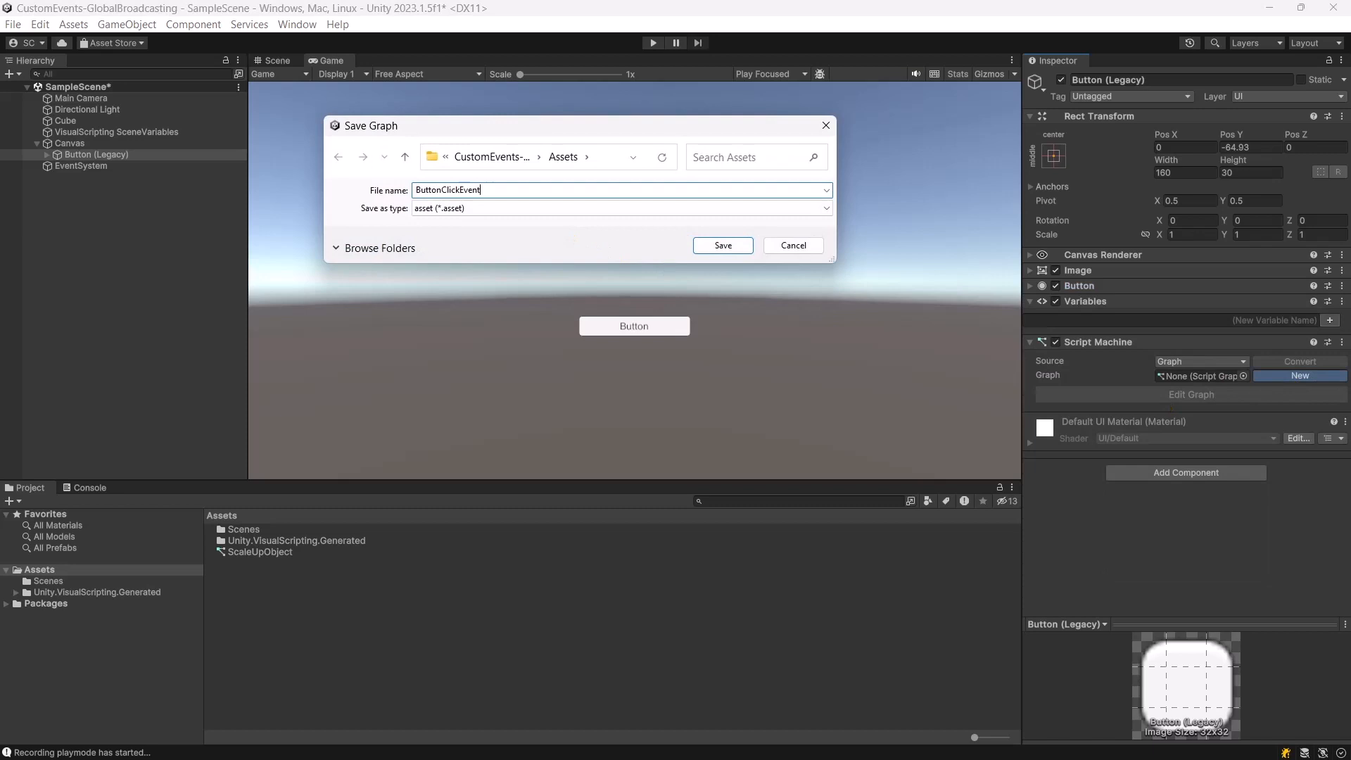
{"action": "left_click", "coordinate": [722, 245]}
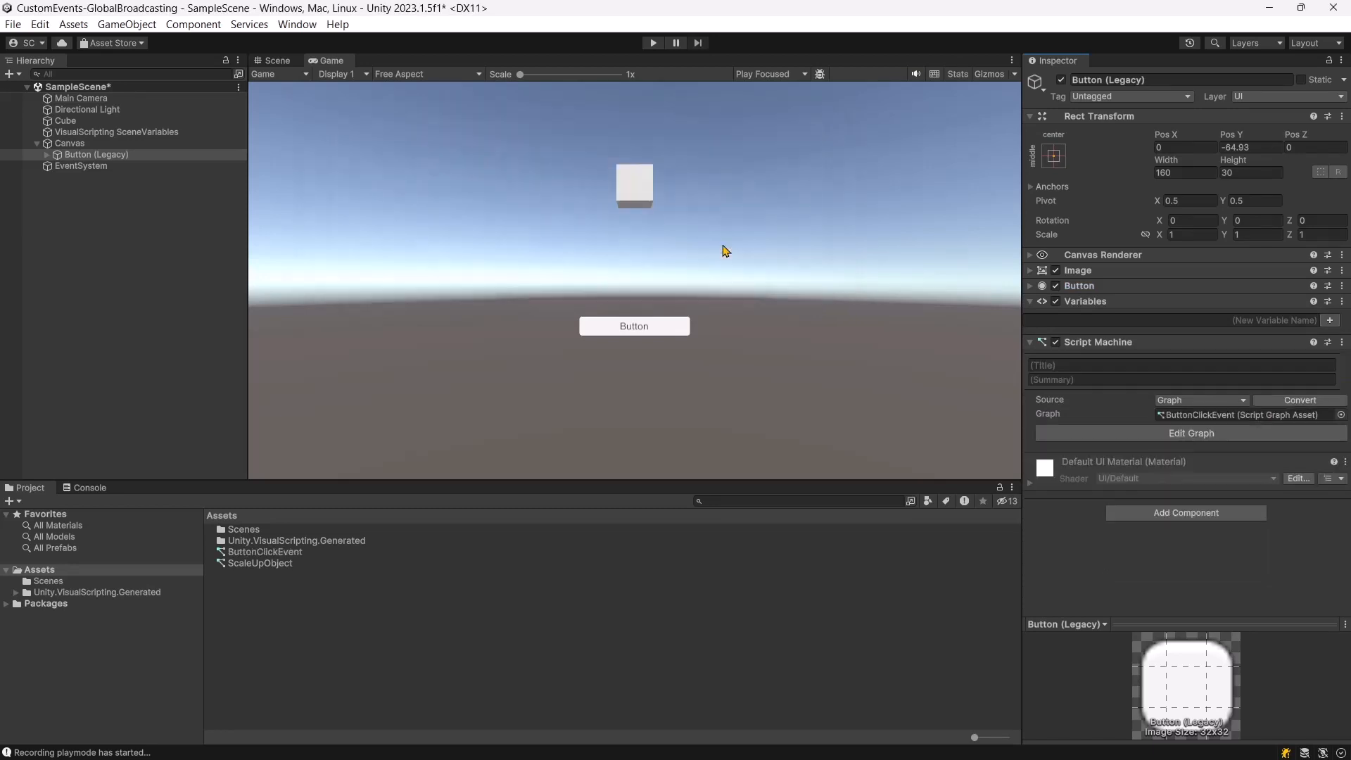
{"action": "left_click", "coordinate": [1190, 433]}
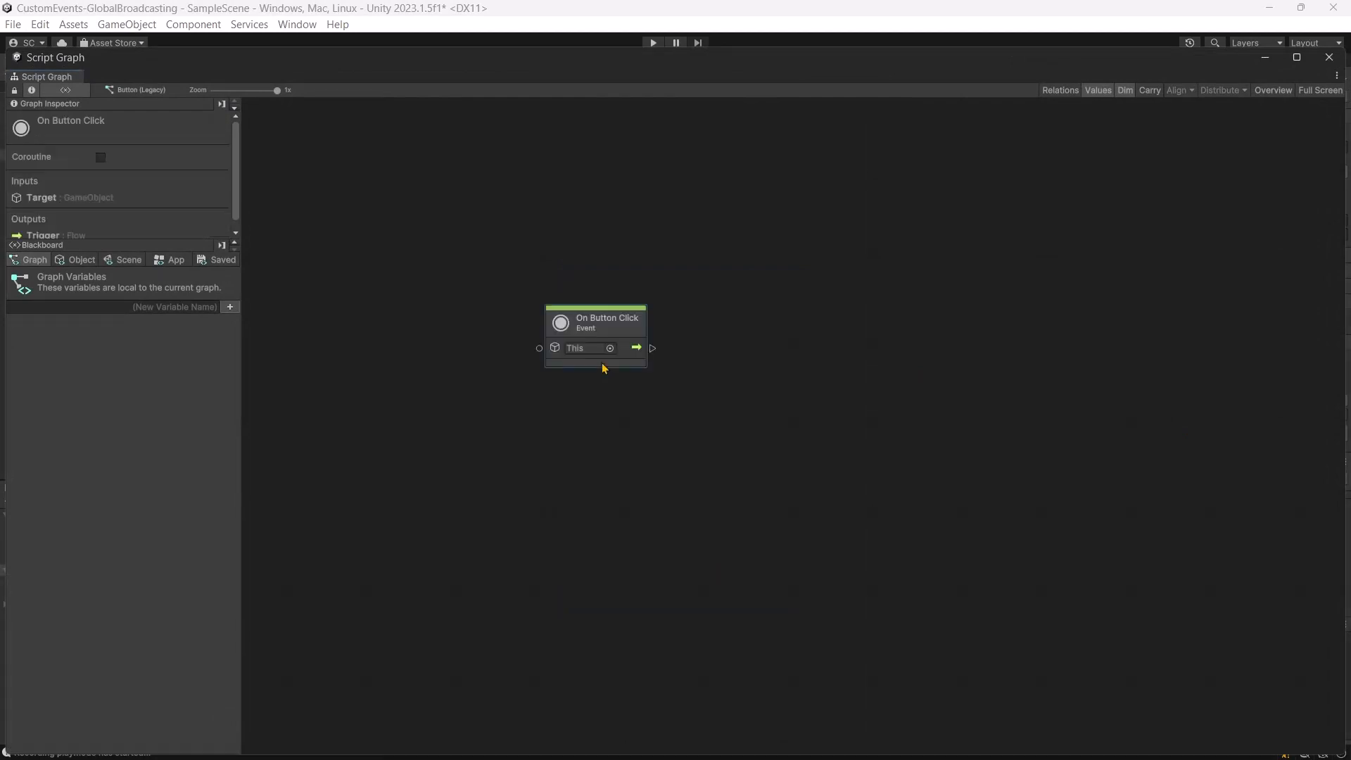
Step: Connect On Button Click to a Trigger Custom Event node named ScaleUp
{"action": "left_click_drag", "start_coordinate": [636, 348], "coordinate": [758, 368]}
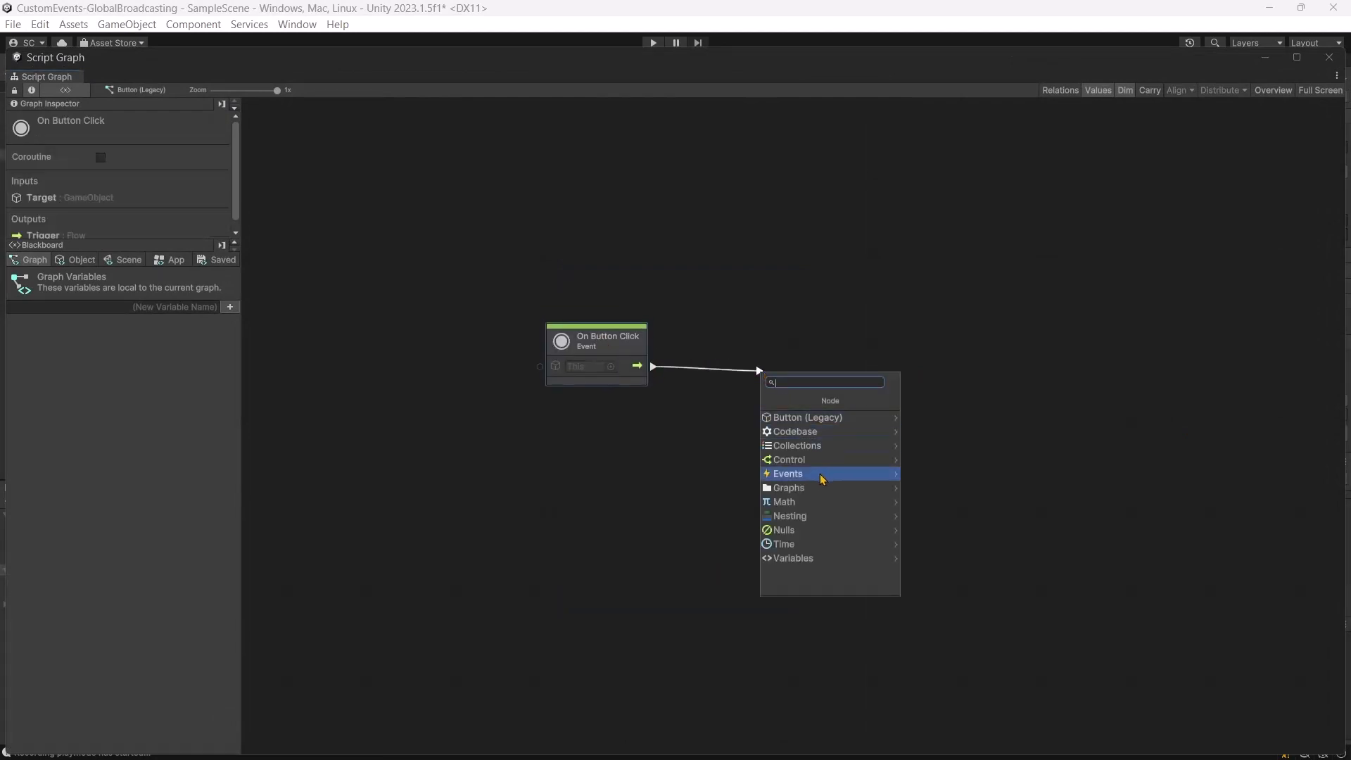
{"action": "left_click", "coordinate": [787, 473]}
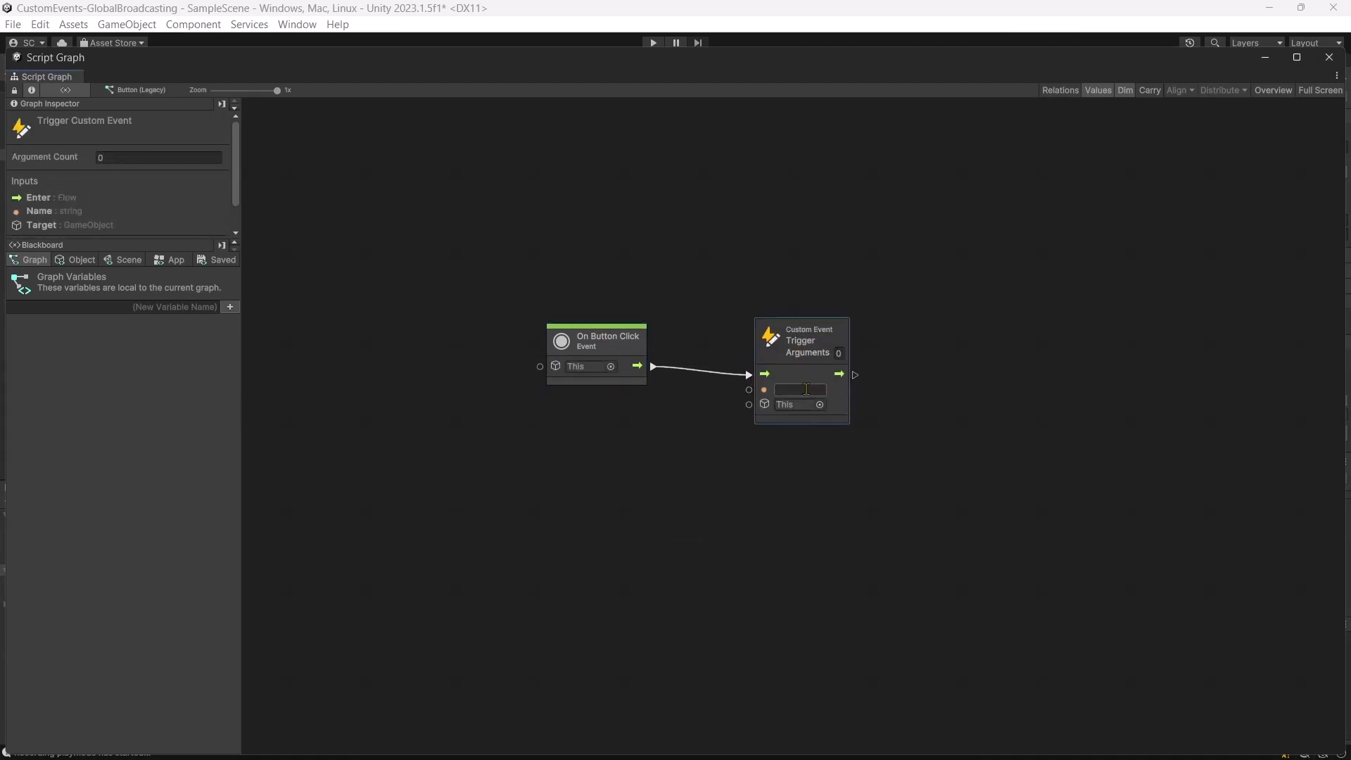
{"action": "type", "text": "ScaleUp"}
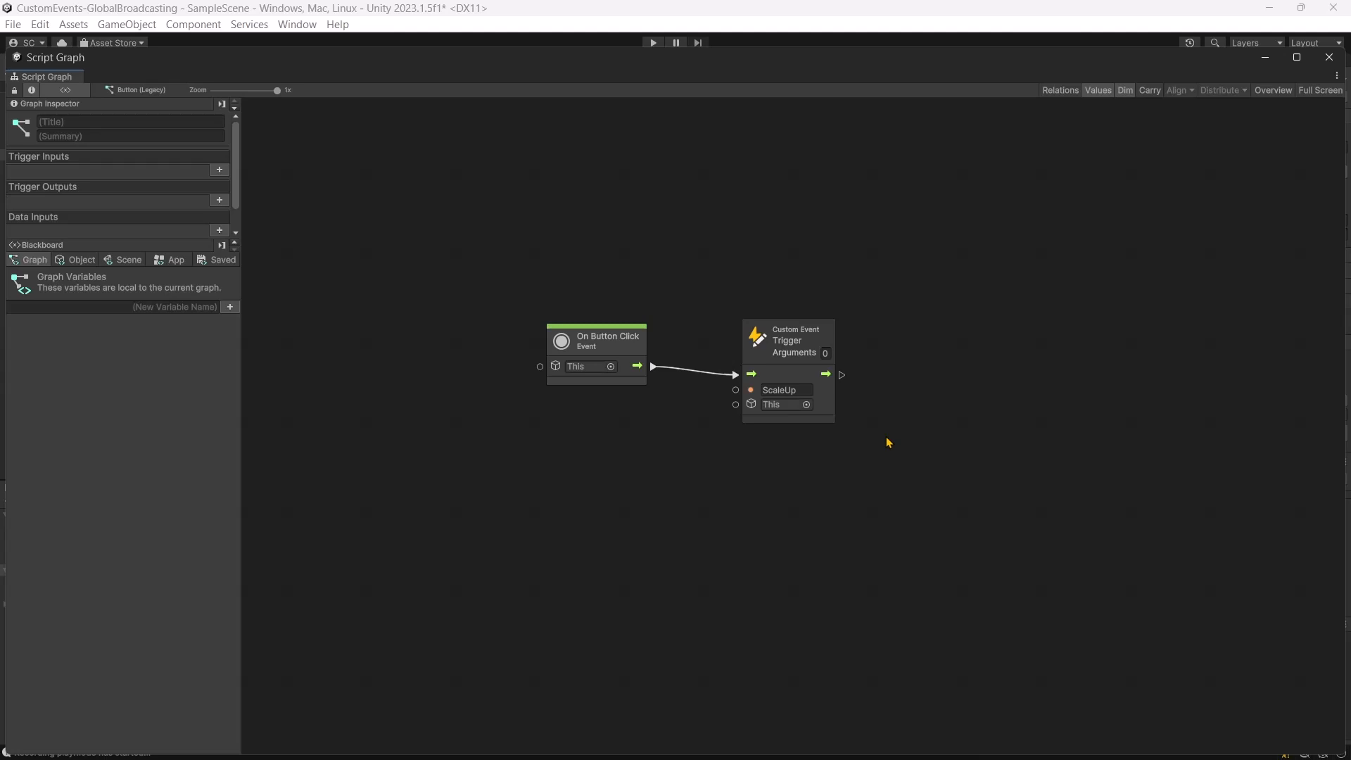
{"action": "left_click", "coordinate": [81, 259]}
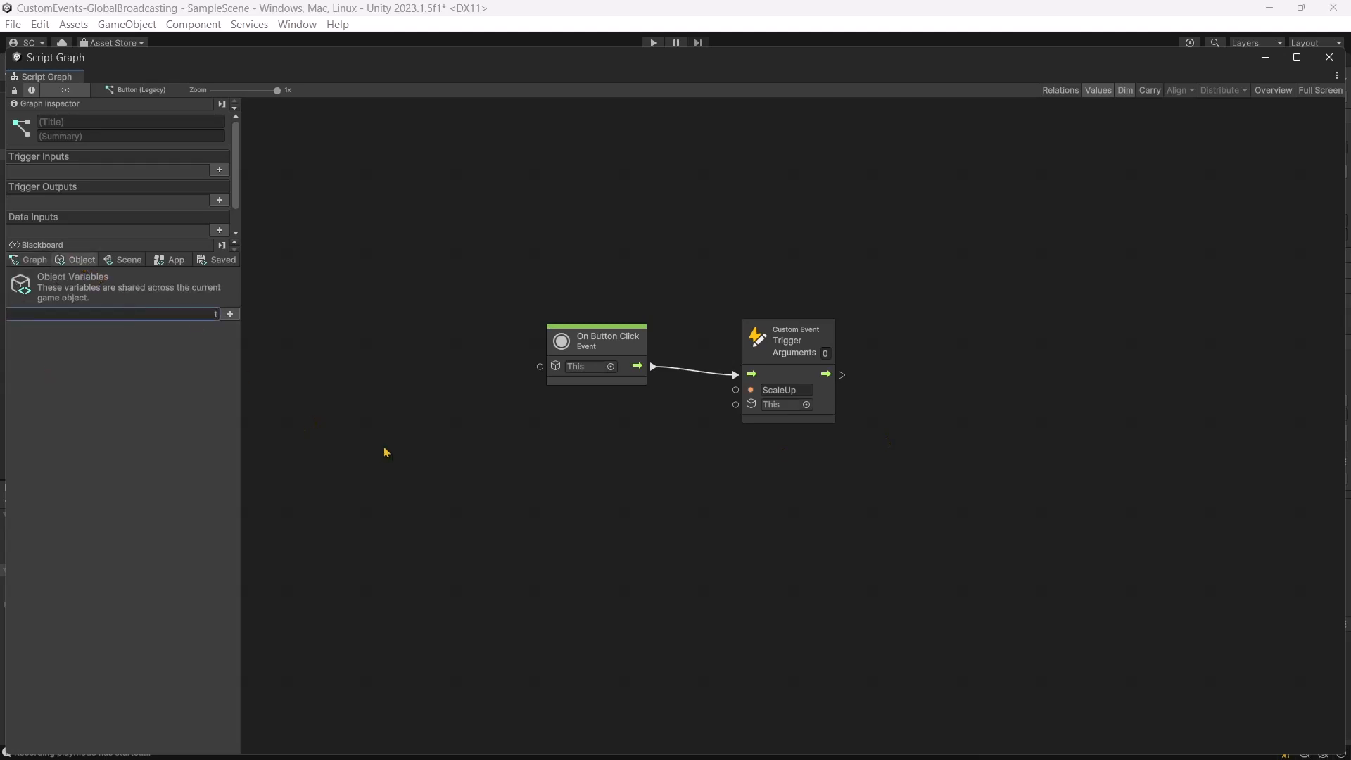
Step: Create an object variable target holding the Cube and wire its Get Variable into the ScaleUp trigger's target
{"action": "type", "text": "target"}
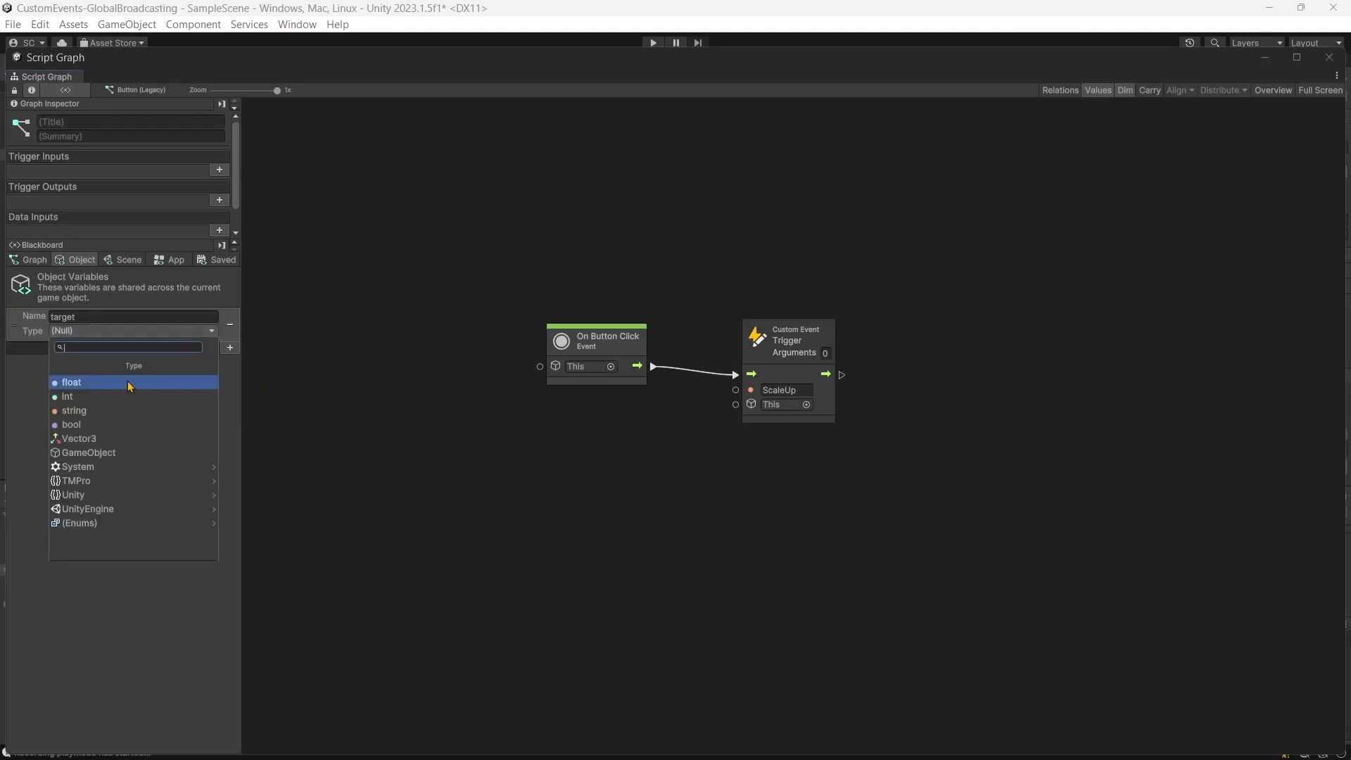
{"action": "left_click", "coordinate": [88, 452]}
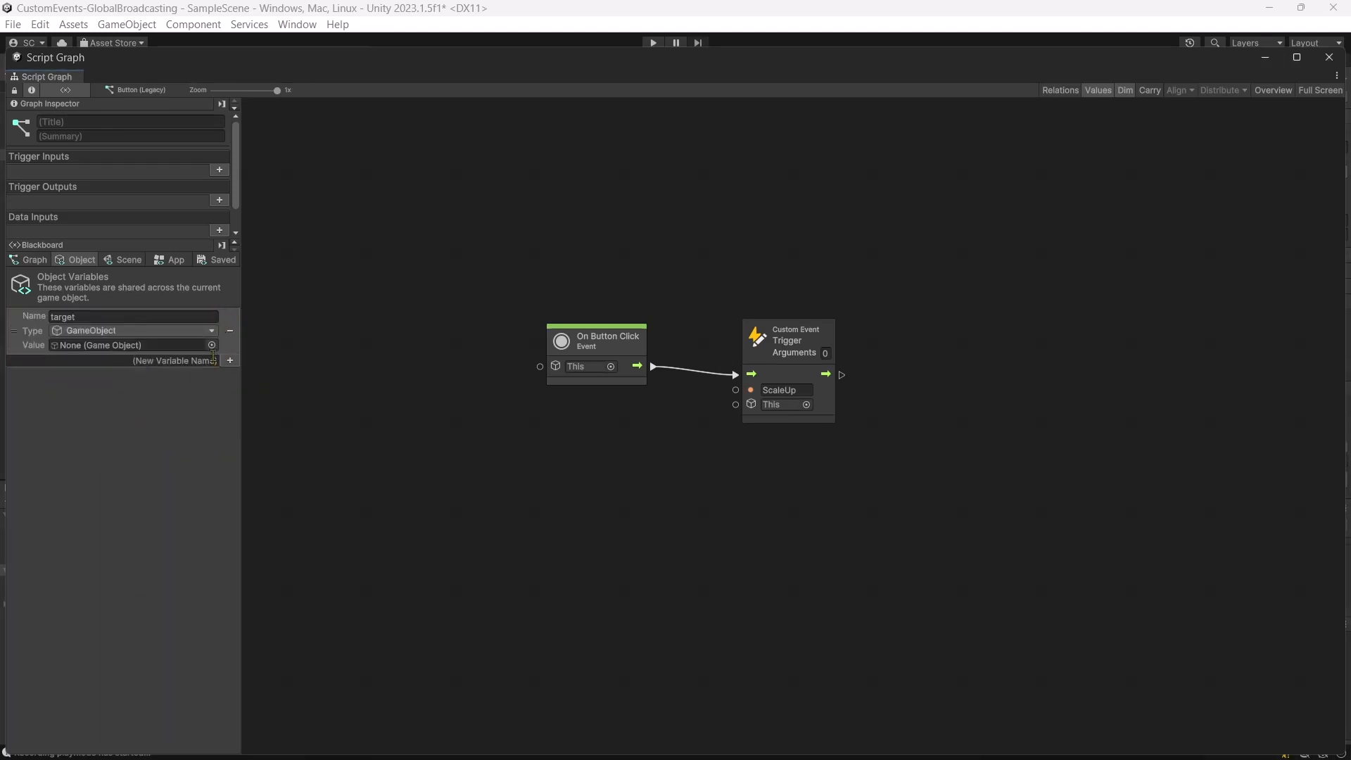
{"action": "left_click", "coordinate": [212, 344]}
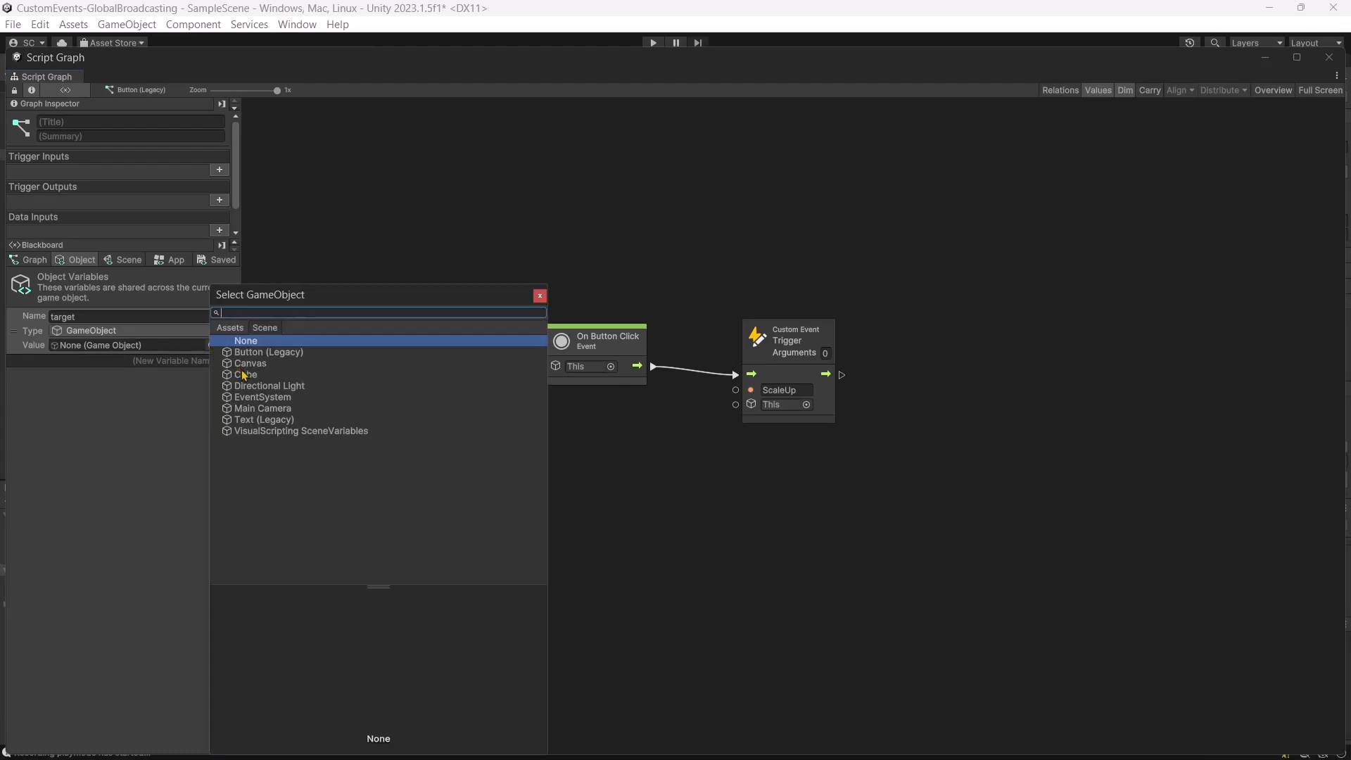
{"action": "left_click", "coordinate": [247, 374]}
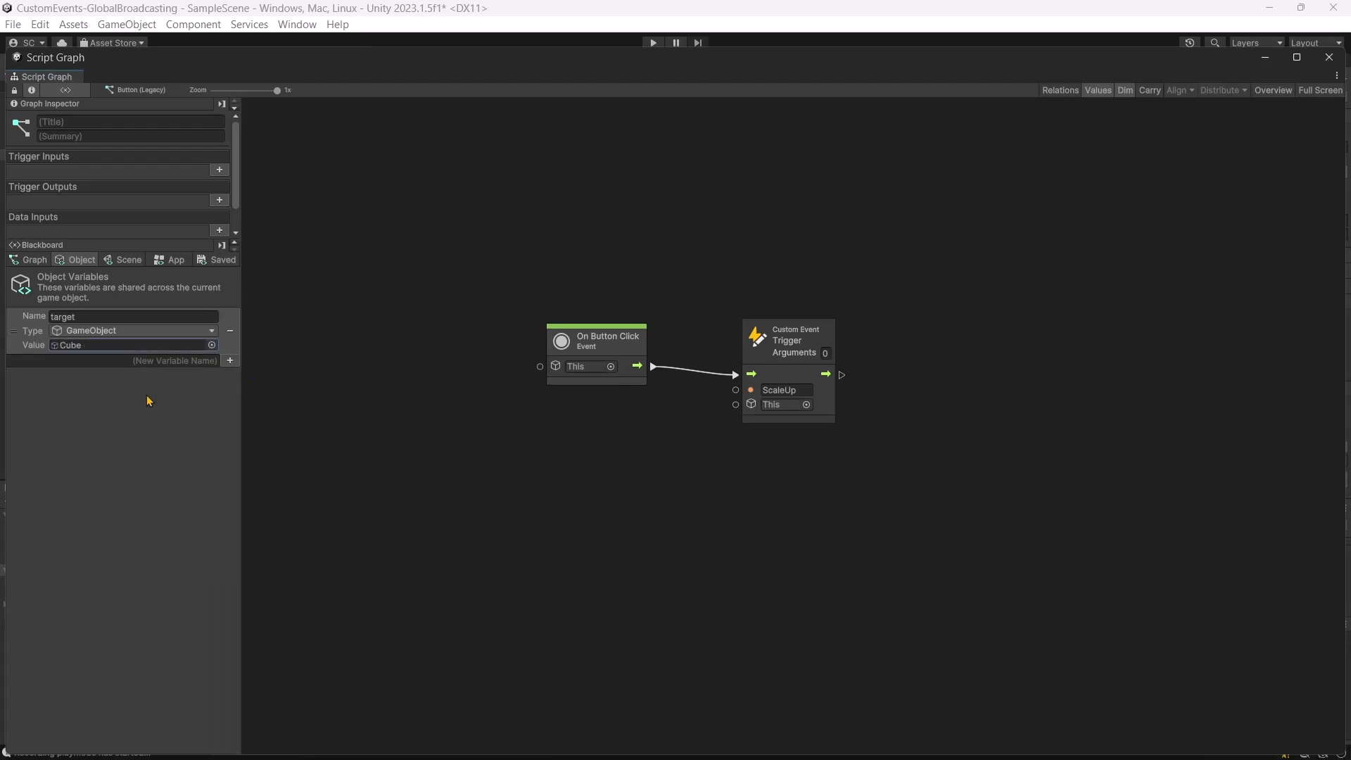
{"action": "left_click", "coordinate": [570, 482]}
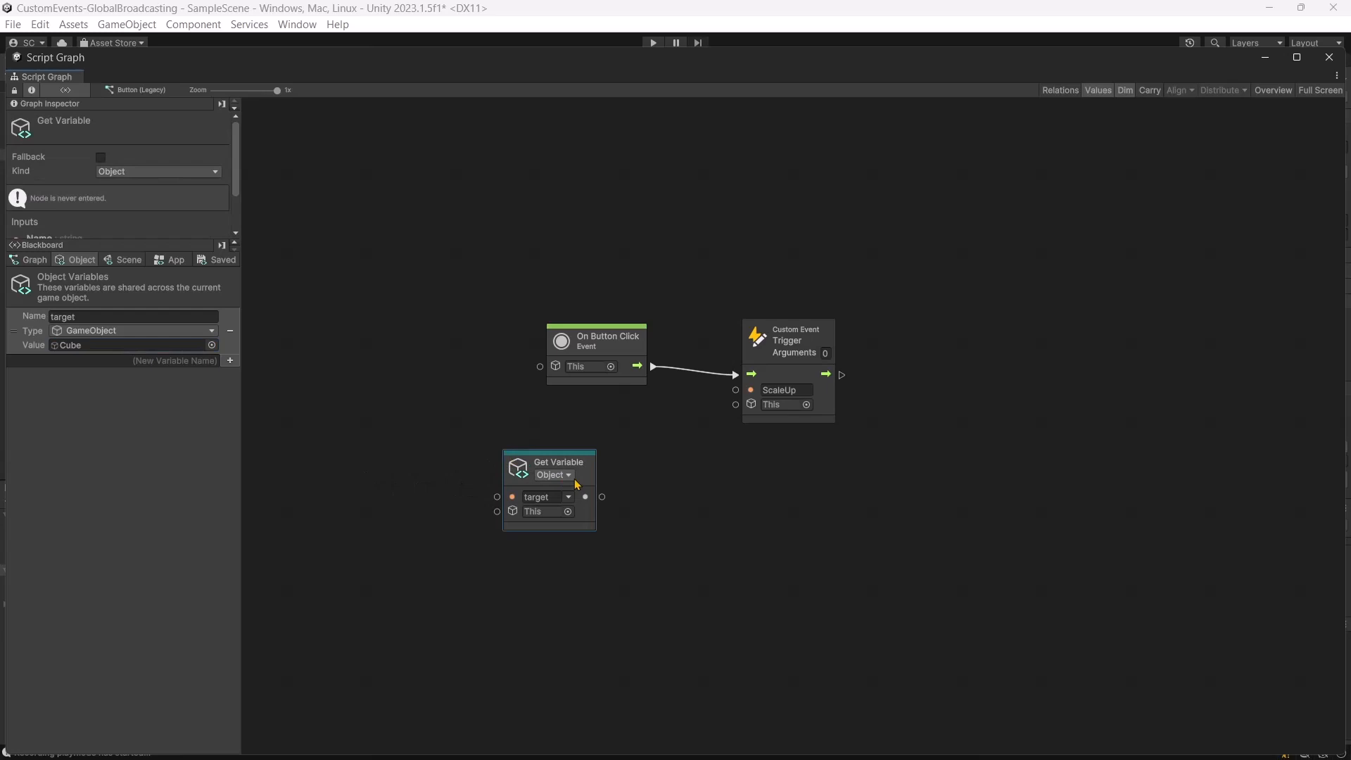
{"action": "left_click_drag", "start_coordinate": [602, 497], "coordinate": [734, 405]}
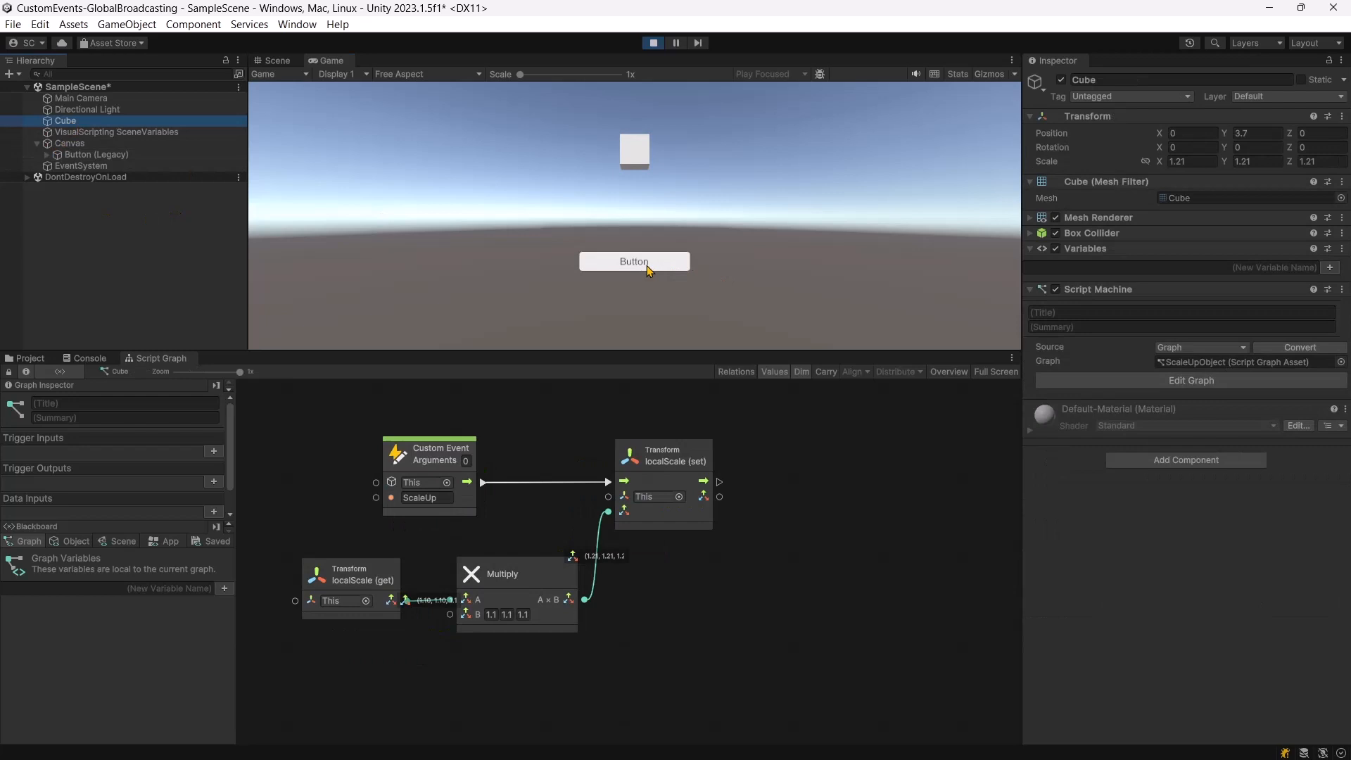
Step: Click the game's Button three times in Play mode, growing the Cube each time
{"action": "left_click", "coordinate": [634, 261]}
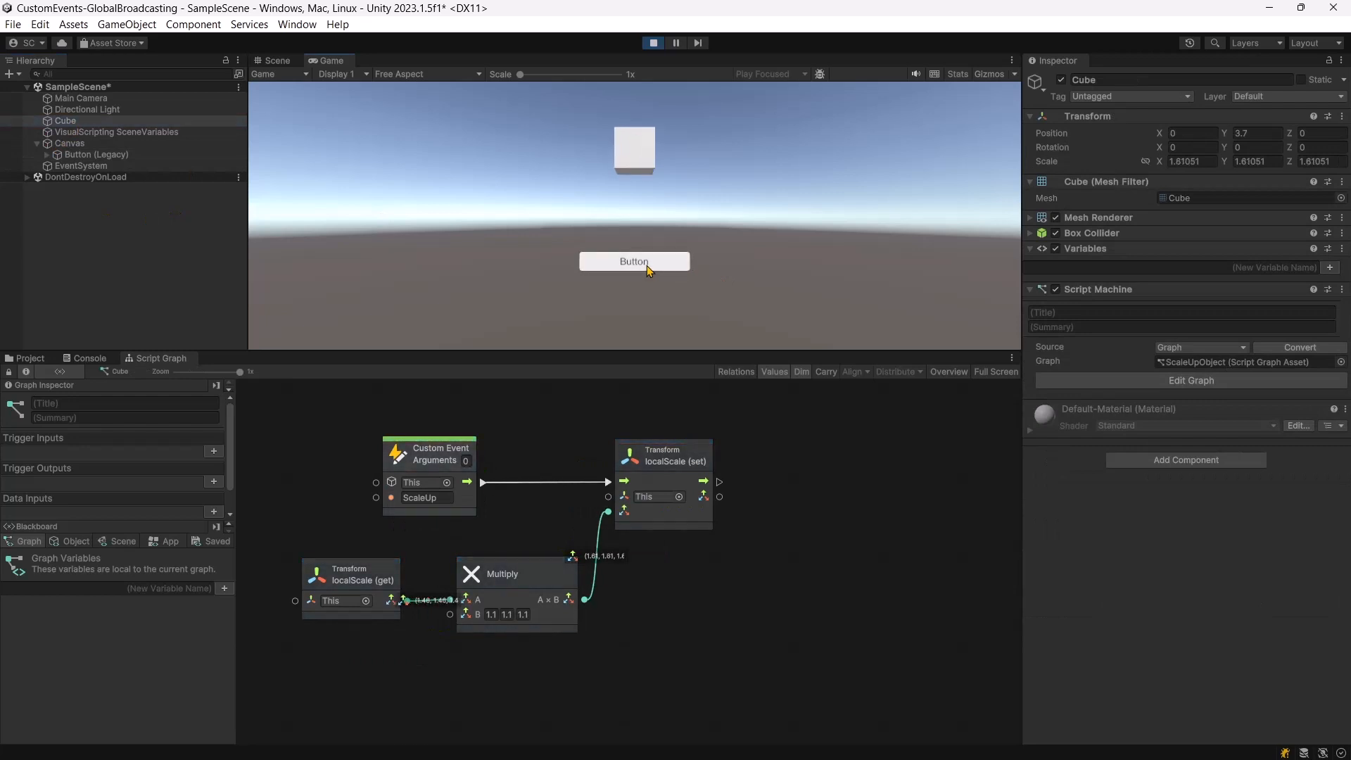
{"action": "left_click", "coordinate": [634, 261]}
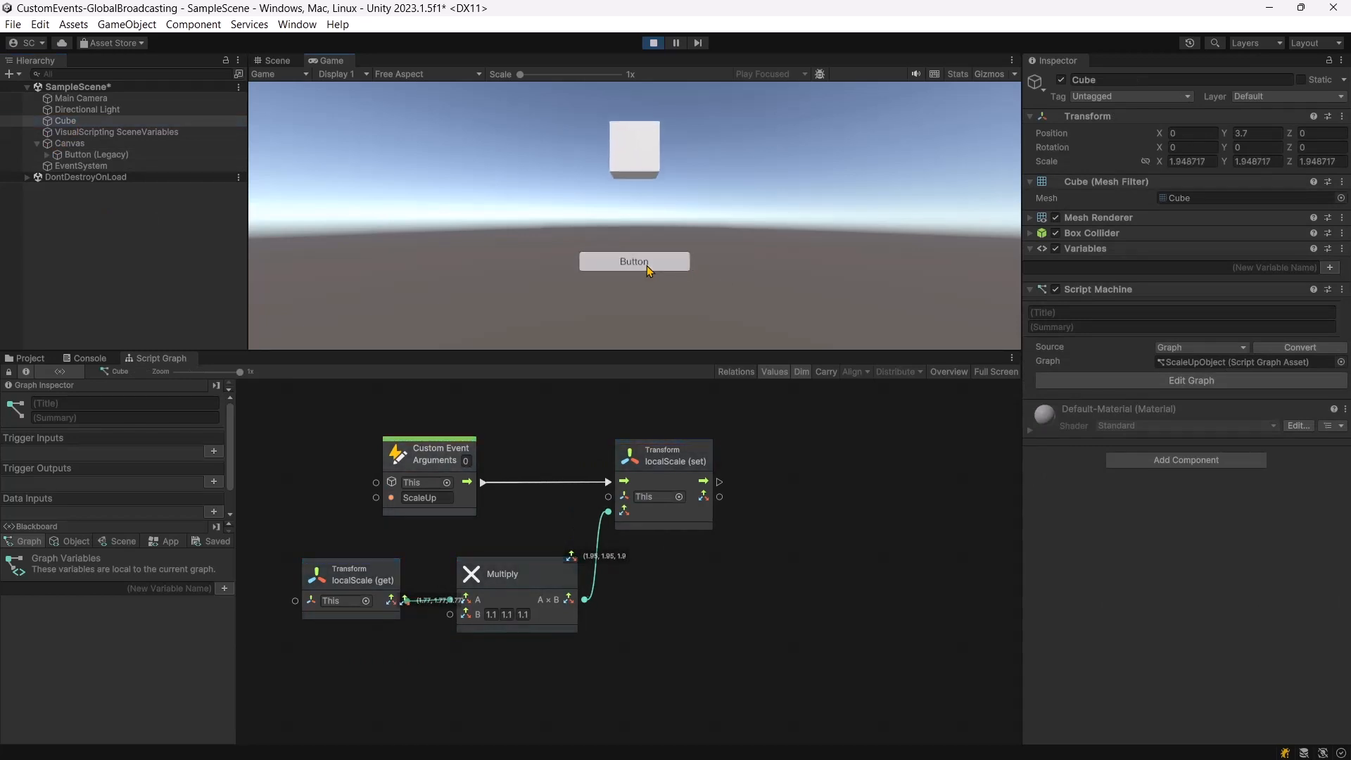
{"action": "left_click", "coordinate": [634, 260]}
{"action": "type", "text": "-2.59"}
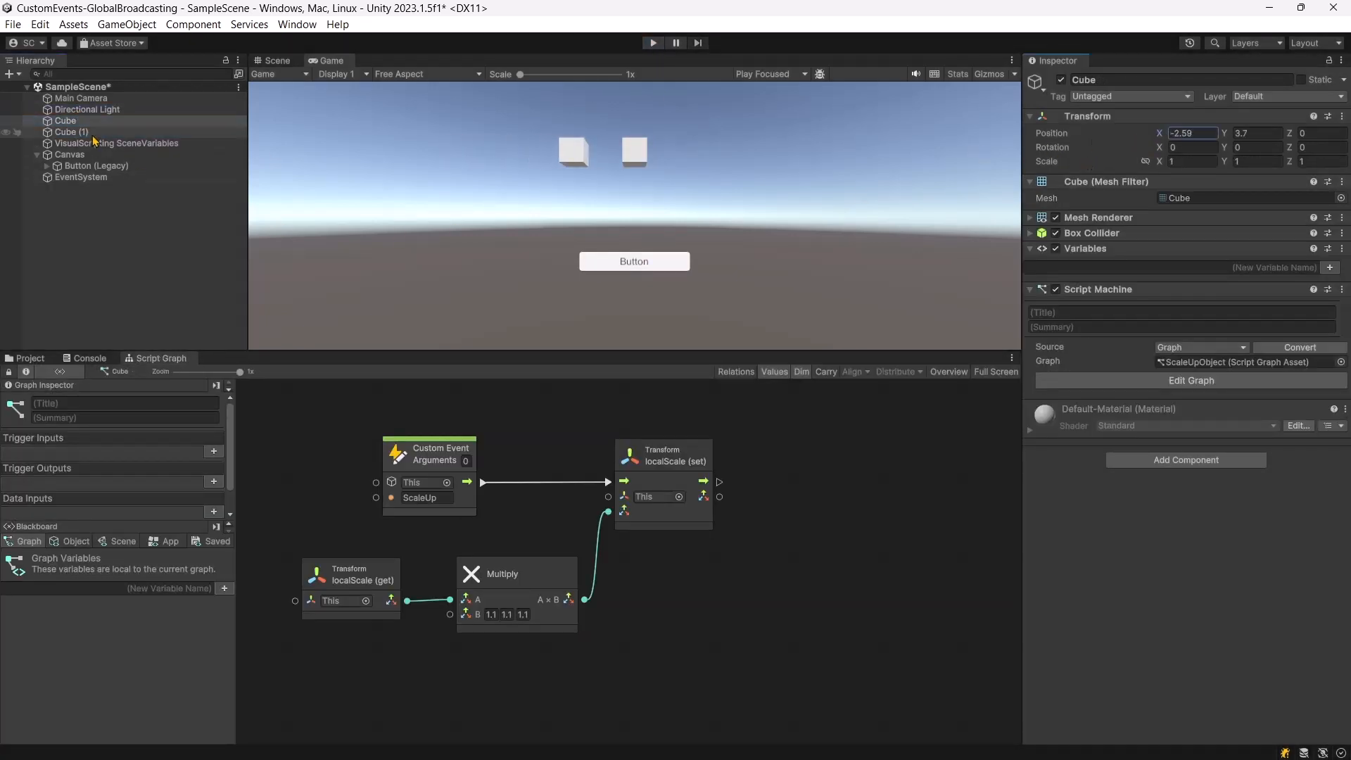
Step: Play-test with two cubes, showing the button enlarges only the targeted Cube, then stop playing
{"action": "left_click", "coordinate": [71, 131]}
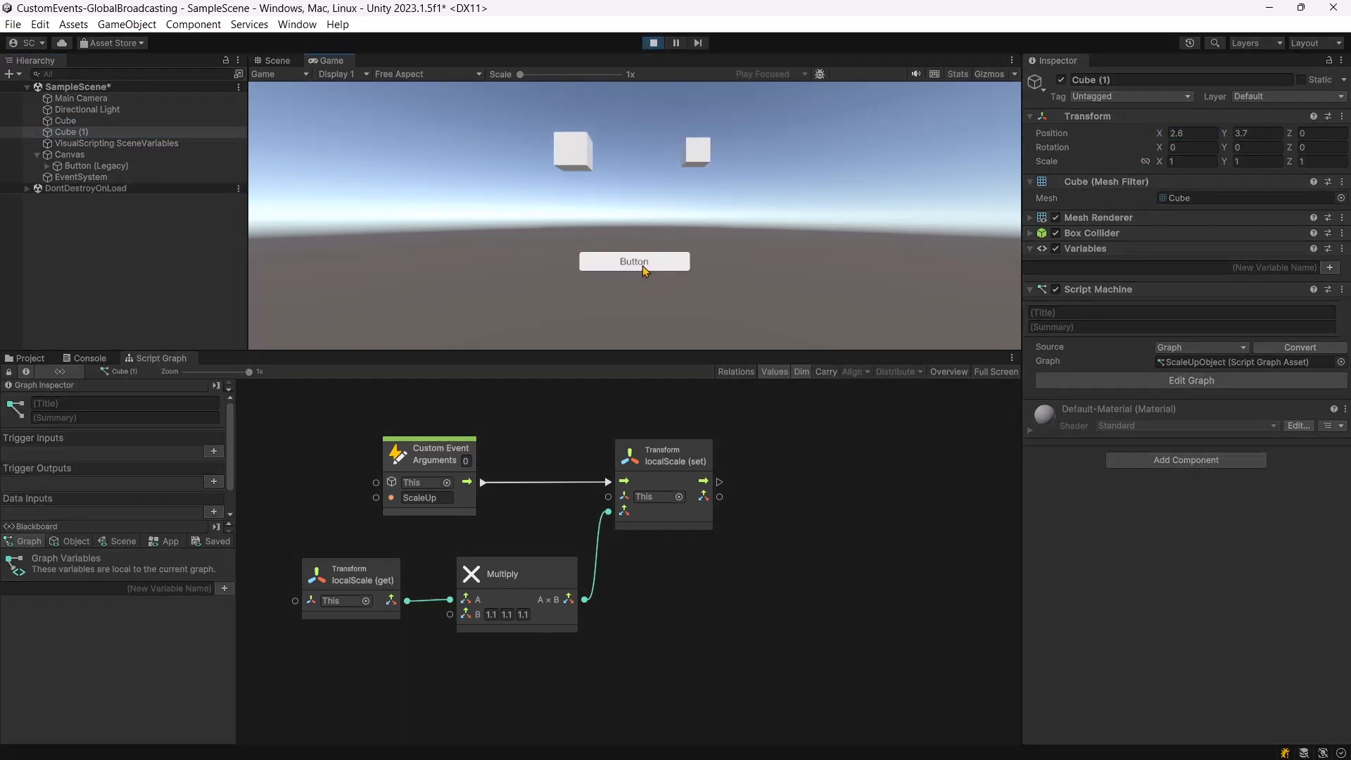
{"action": "left_click", "coordinate": [95, 165]}
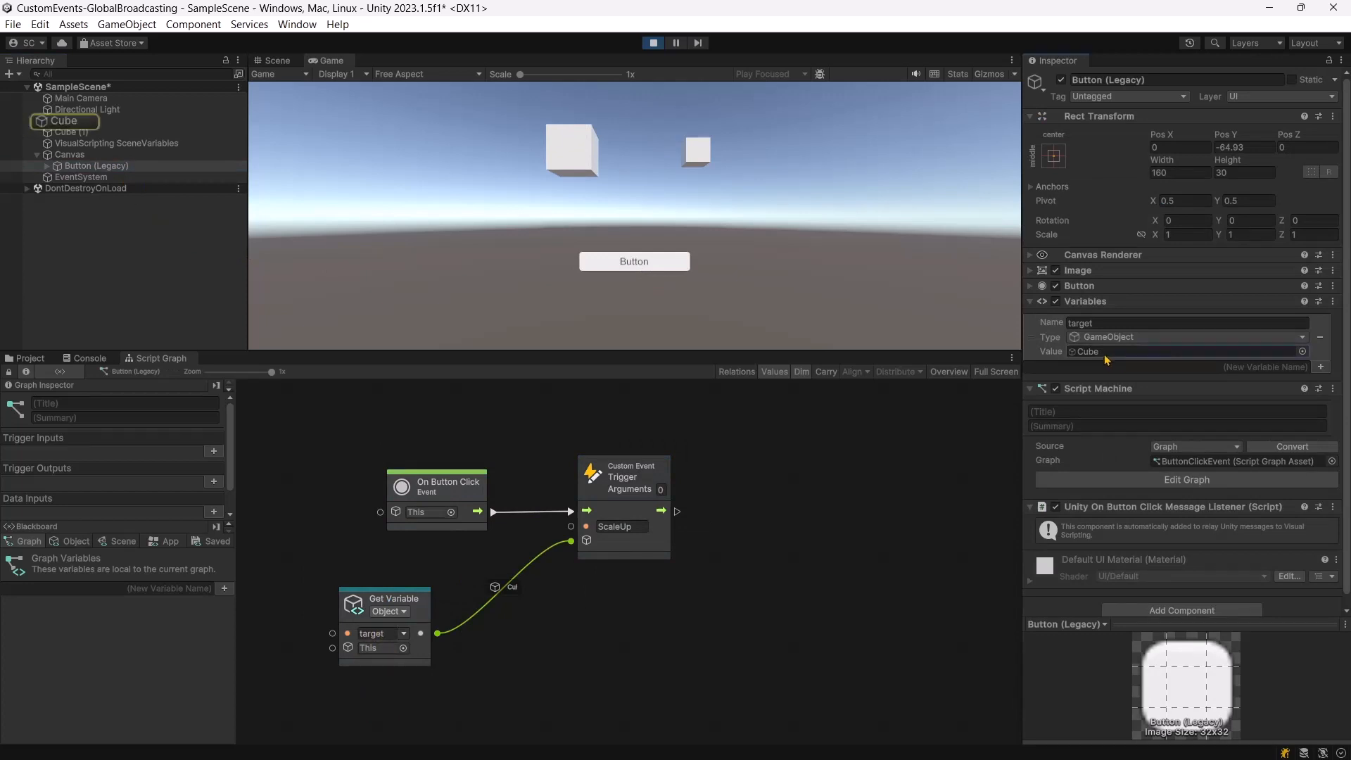
{"action": "left_click", "coordinate": [652, 42]}
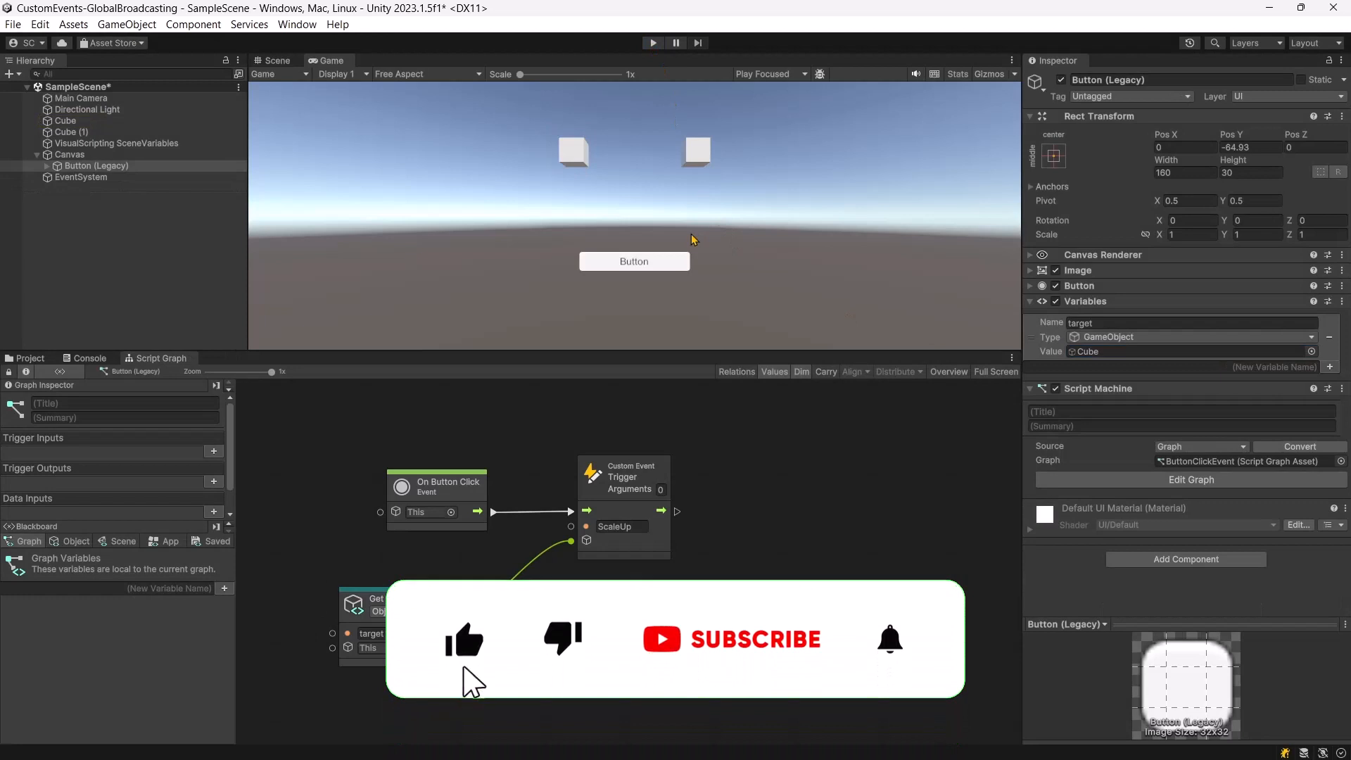
{"action": "left_click", "coordinate": [754, 638]}
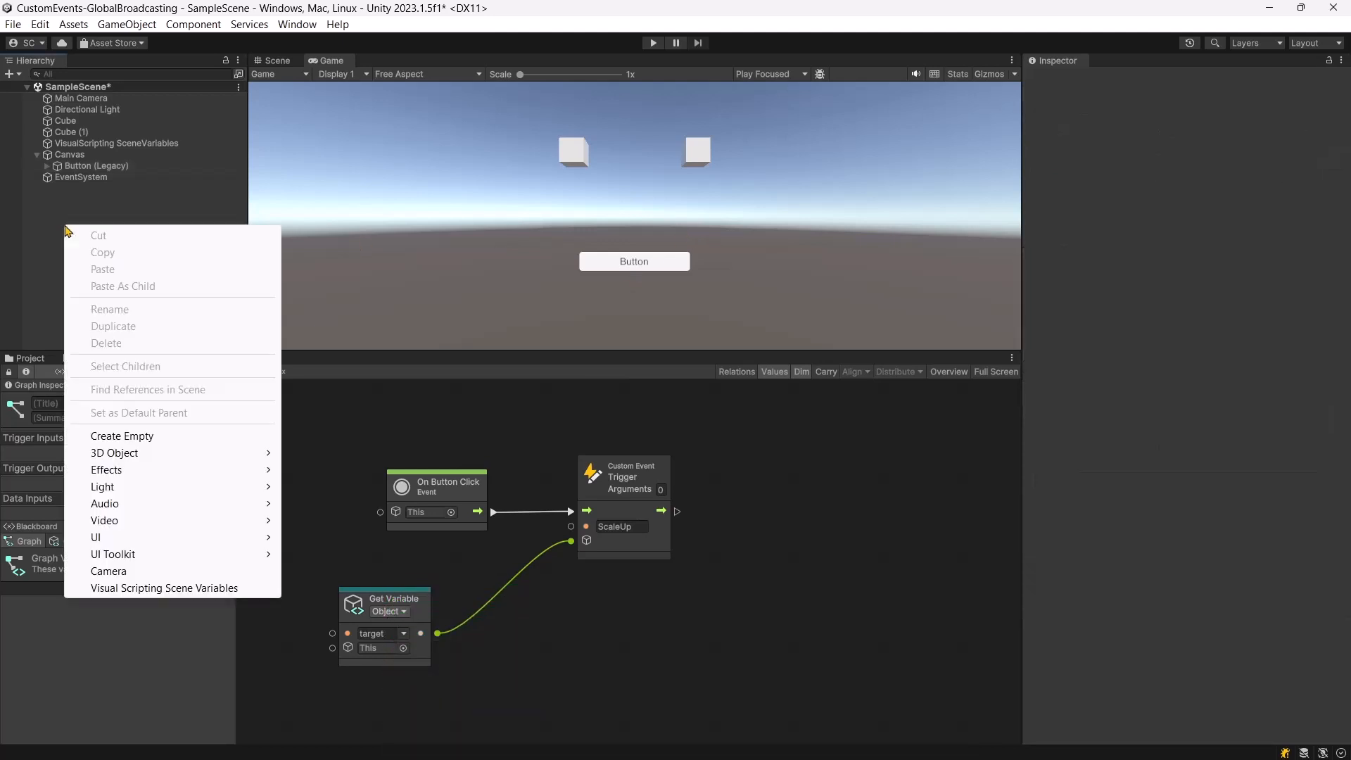
Step: Create an empty object in the Hierarchy and name it GlobalEventTarget
{"action": "left_click", "coordinate": [121, 436]}
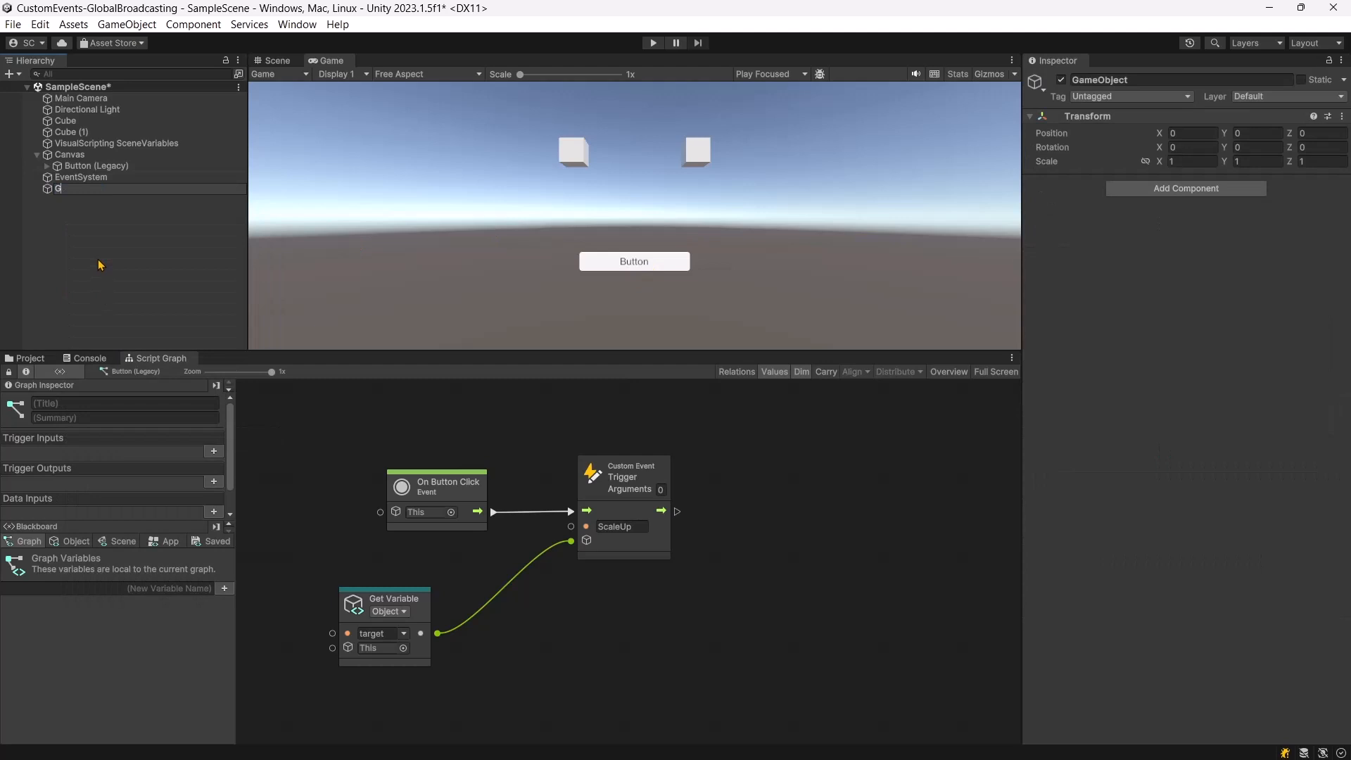
{"action": "type", "text": "GlobalEventTarget"}
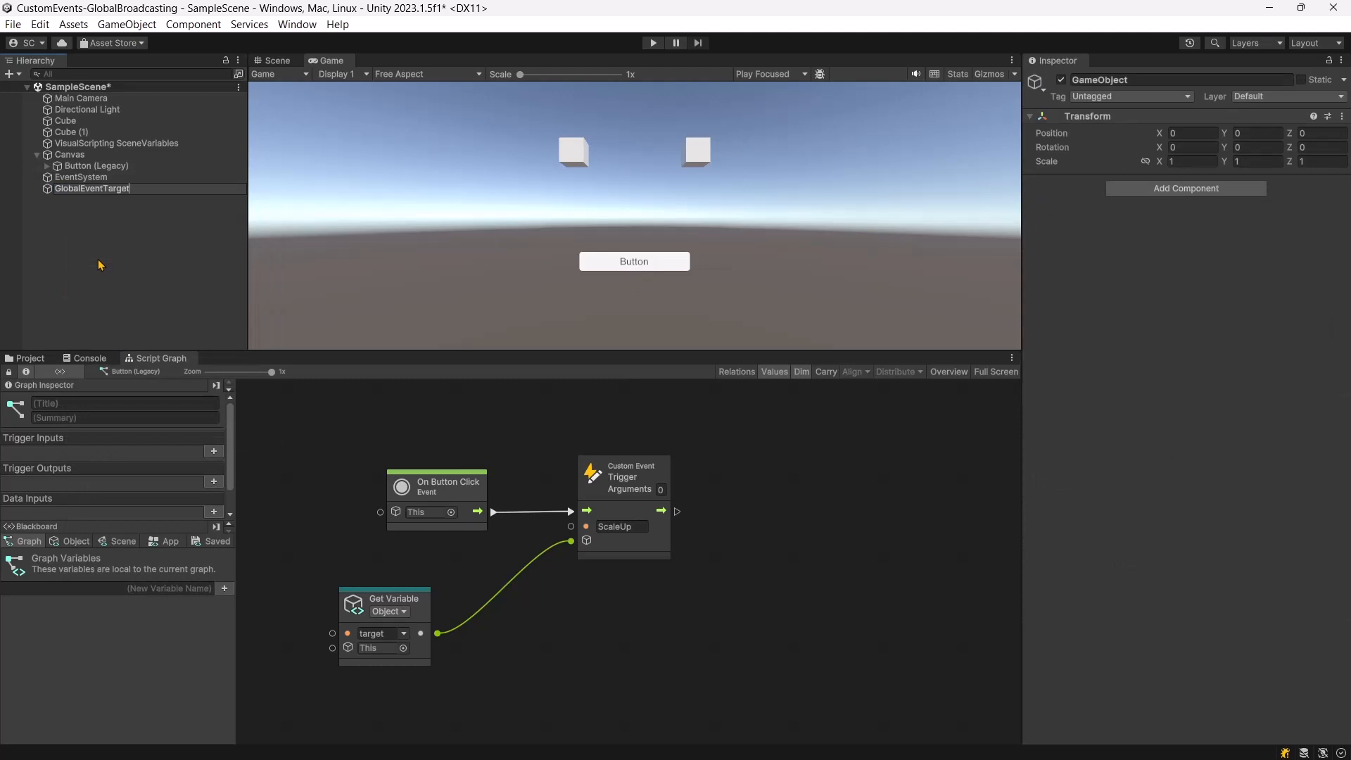
{"action": "left_click", "coordinate": [28, 358]}
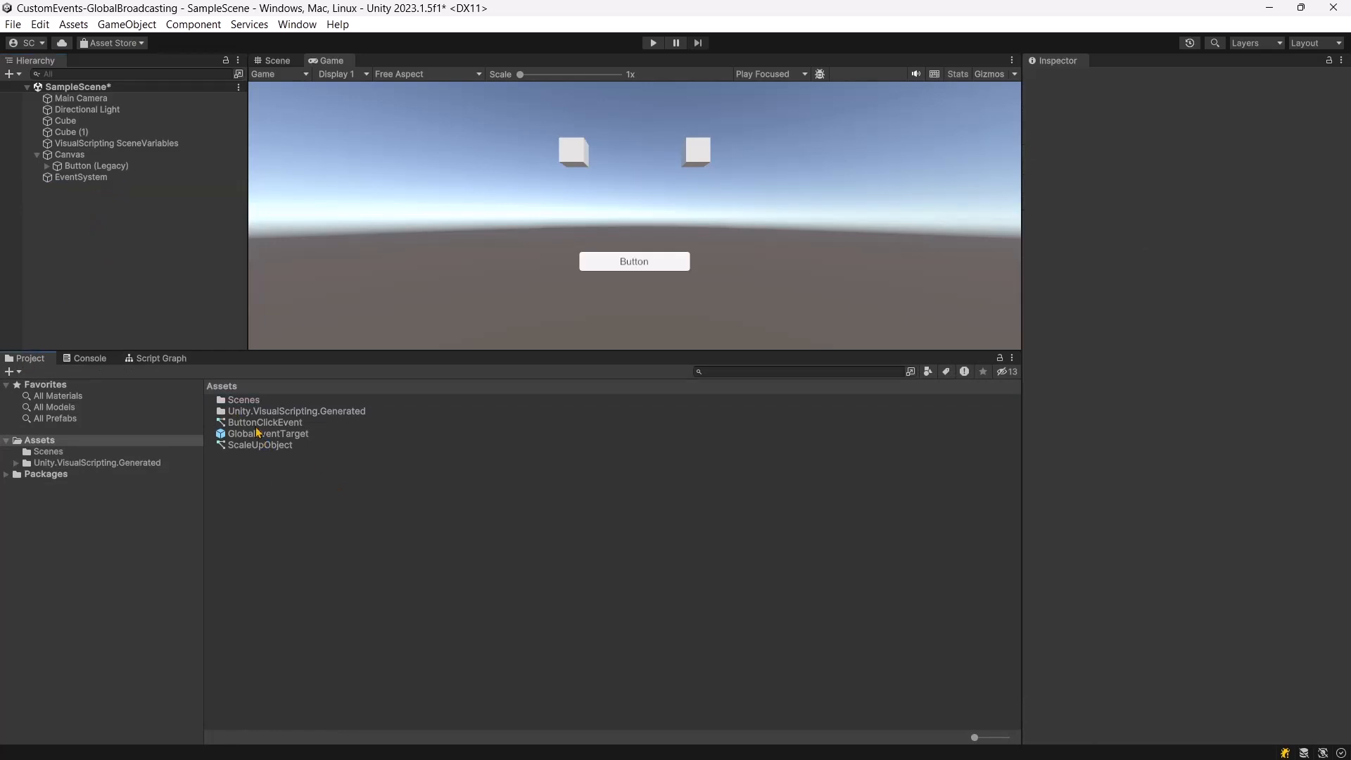
Step: In ScaleUpObject, set the ScaleUp Custom Event's target object to the GlobalEventTarget prefab
{"action": "double_click", "coordinate": [258, 445]}
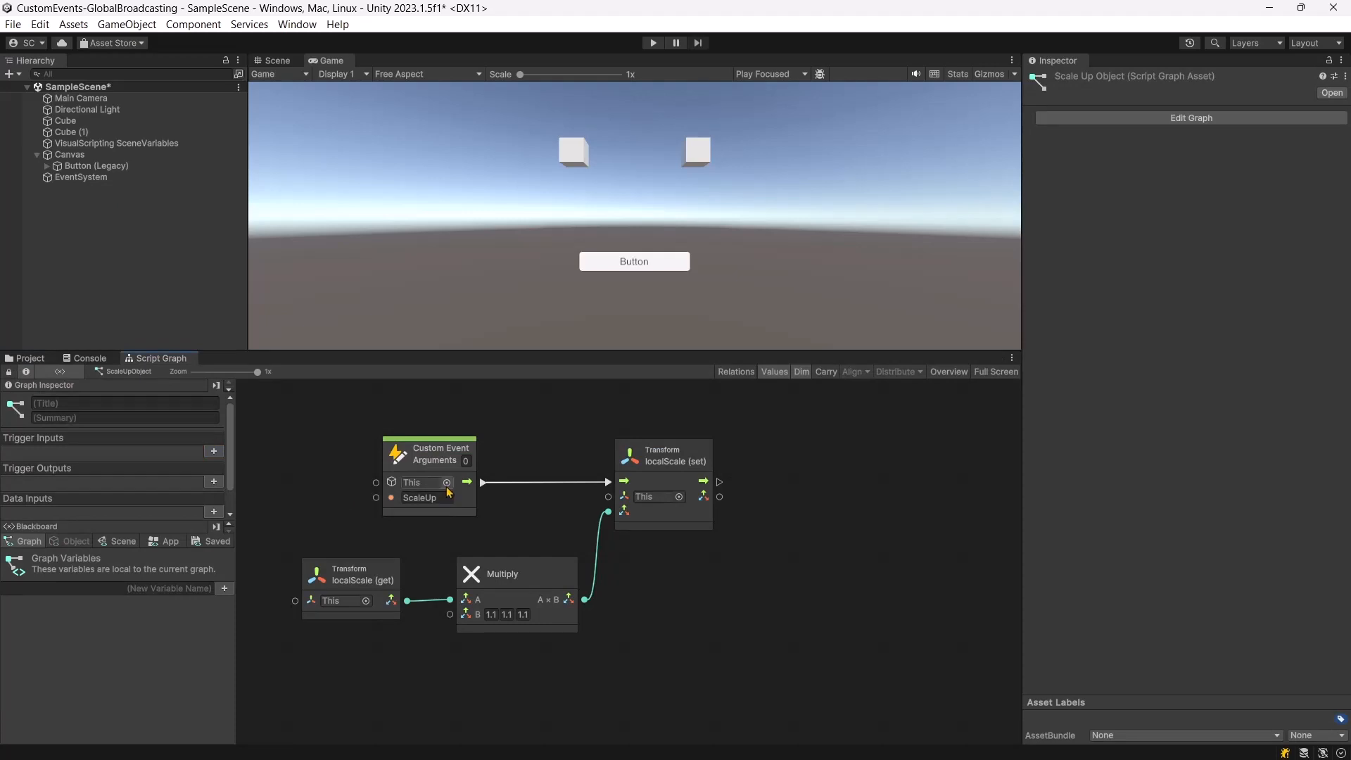
{"action": "left_click", "coordinate": [447, 482]}
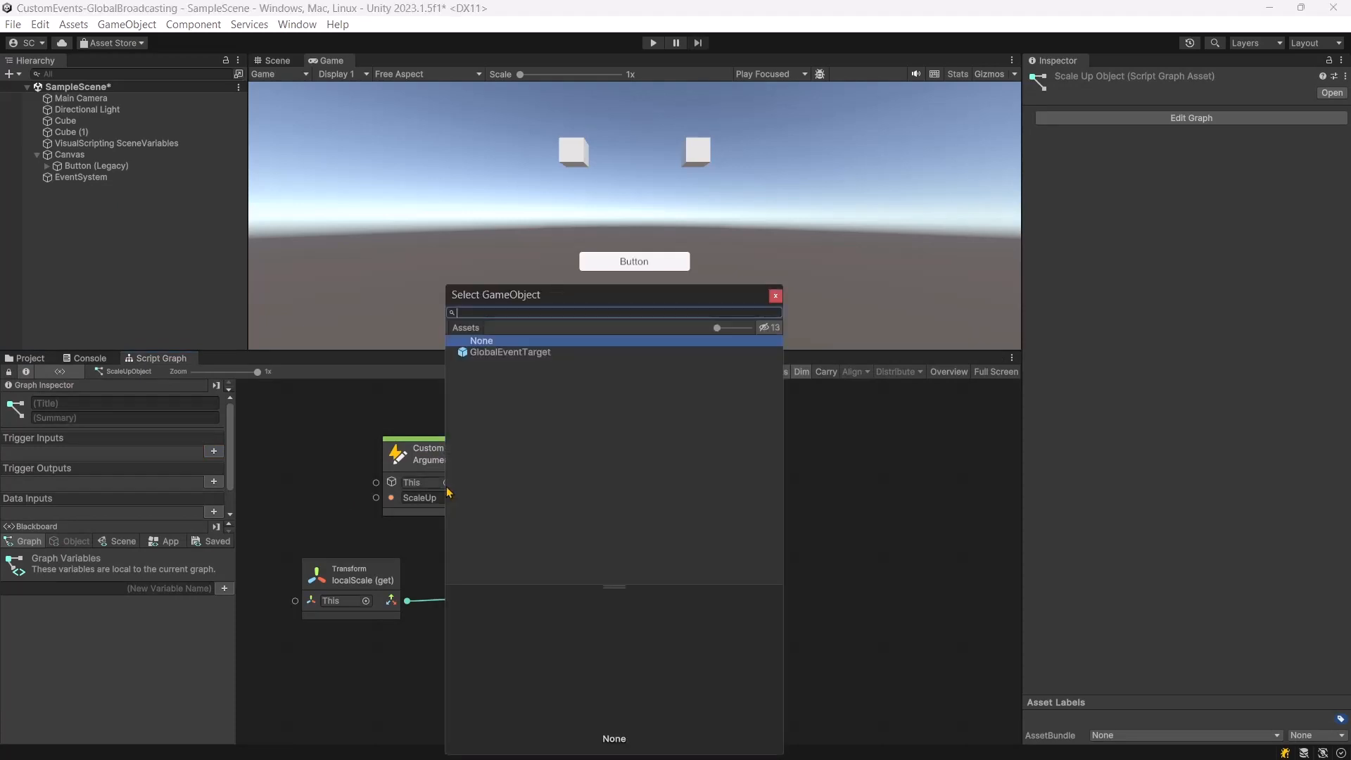
{"action": "left_click", "coordinate": [510, 352]}
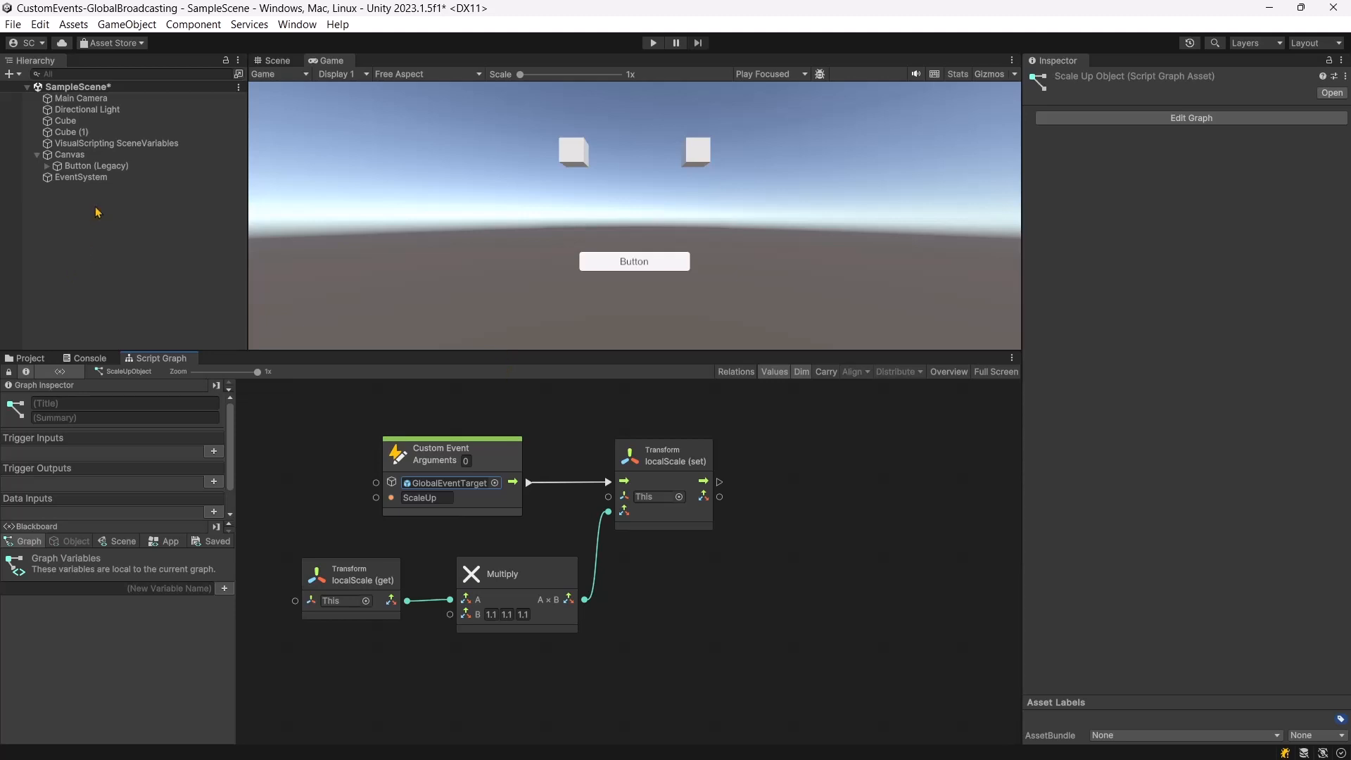
{"action": "left_click", "coordinate": [28, 358]}
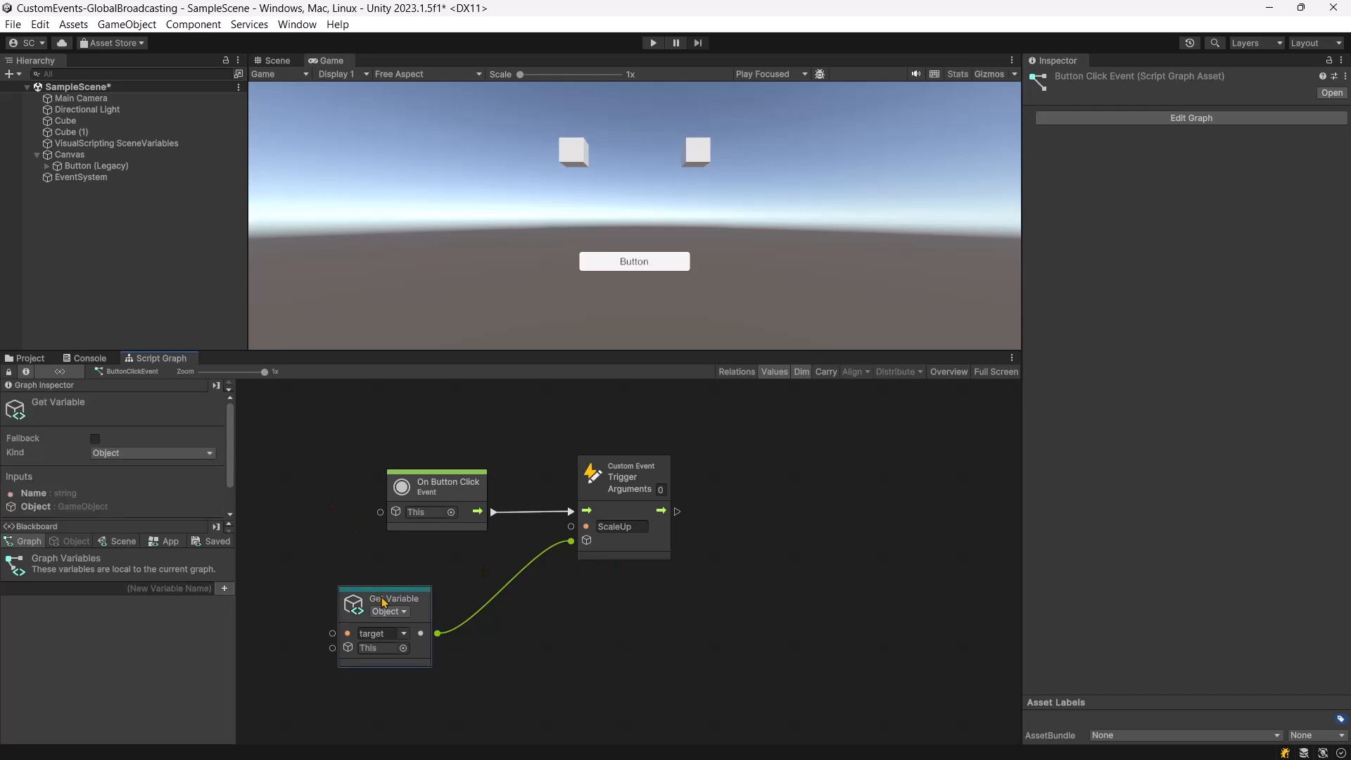
Step: Delete the Get Variable node, point the ScaleUp trigger at GlobalEventTarget, and drop the button's target variable
{"action": "left_click_drag", "start_coordinate": [383, 603], "coordinate": [424, 565]}
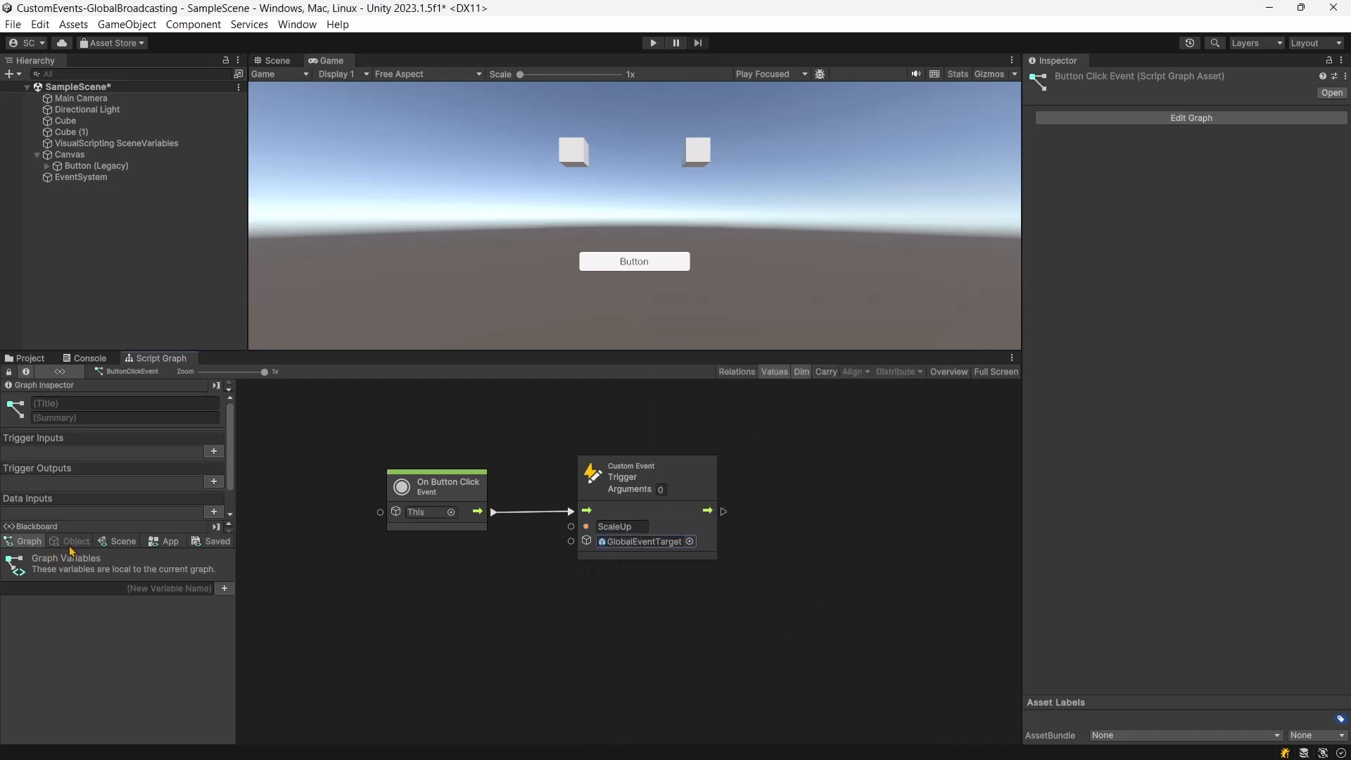
{"action": "left_click", "coordinate": [96, 165]}
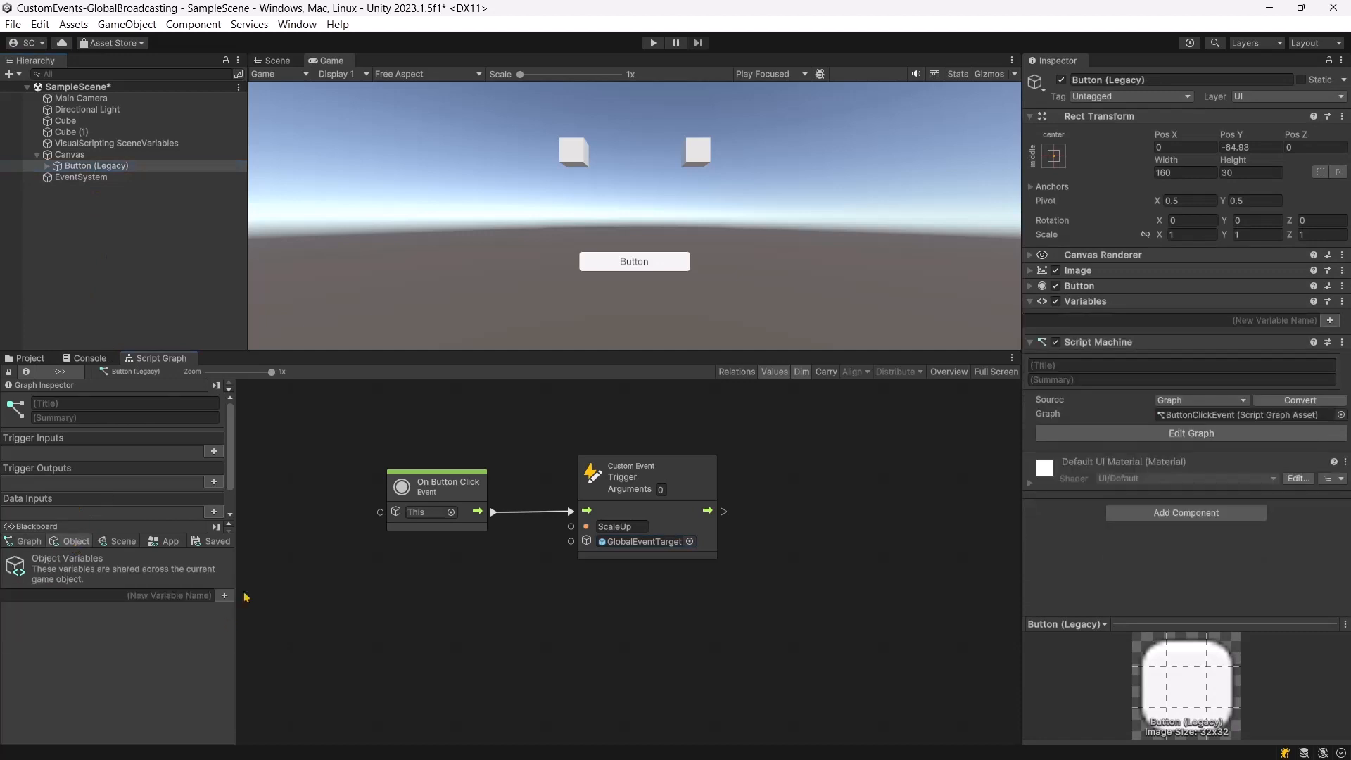
{"action": "mouse_move", "coordinate": [731, 221]}
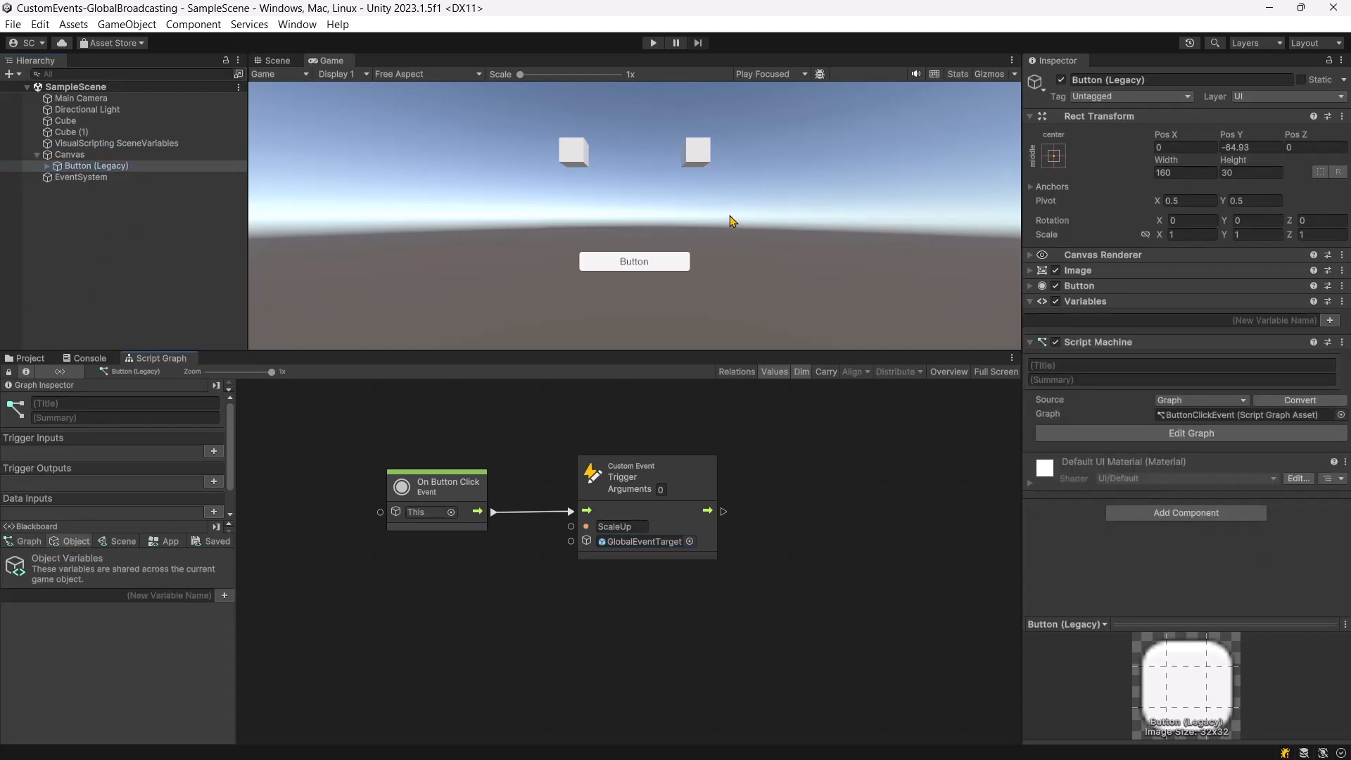
{"action": "left_click", "coordinate": [652, 43]}
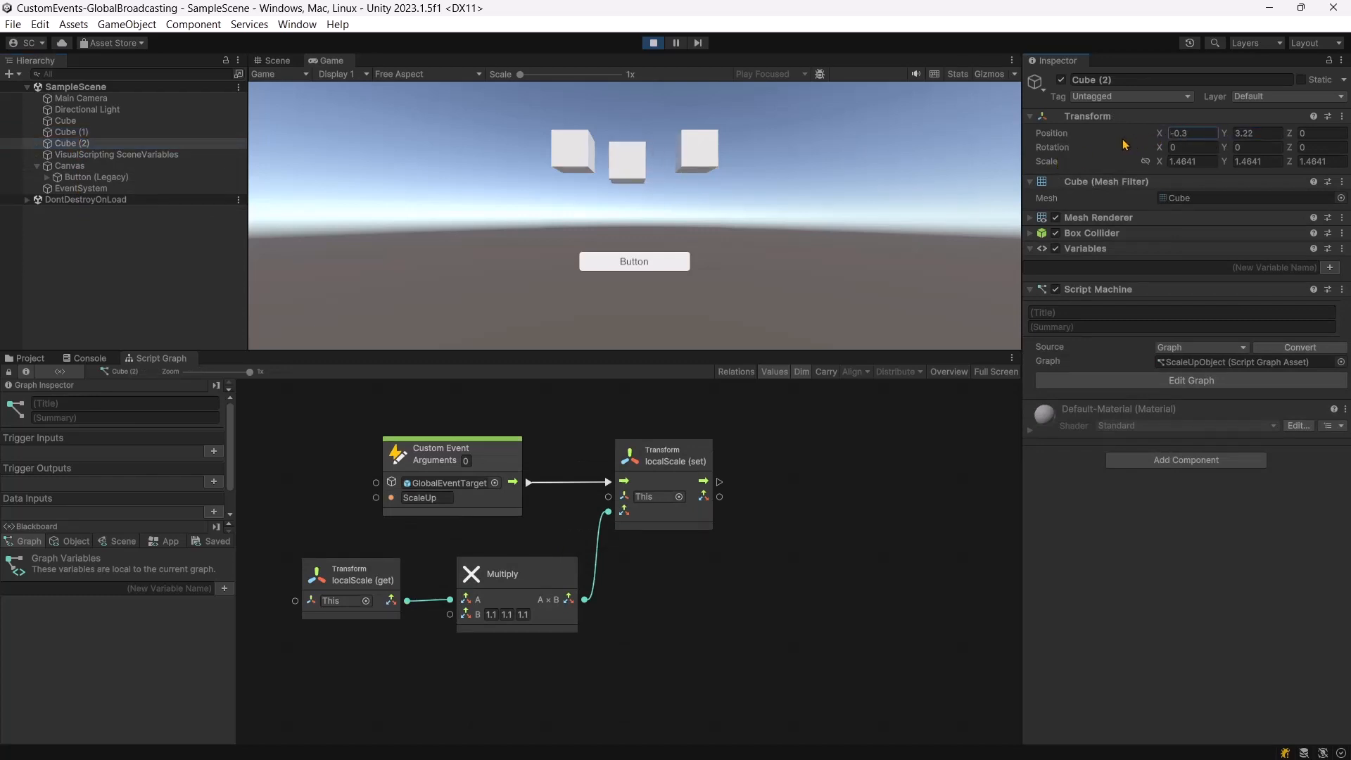
Step: Press the in-game Button twice so all three cubes grow together
{"action": "left_click", "coordinate": [634, 261]}
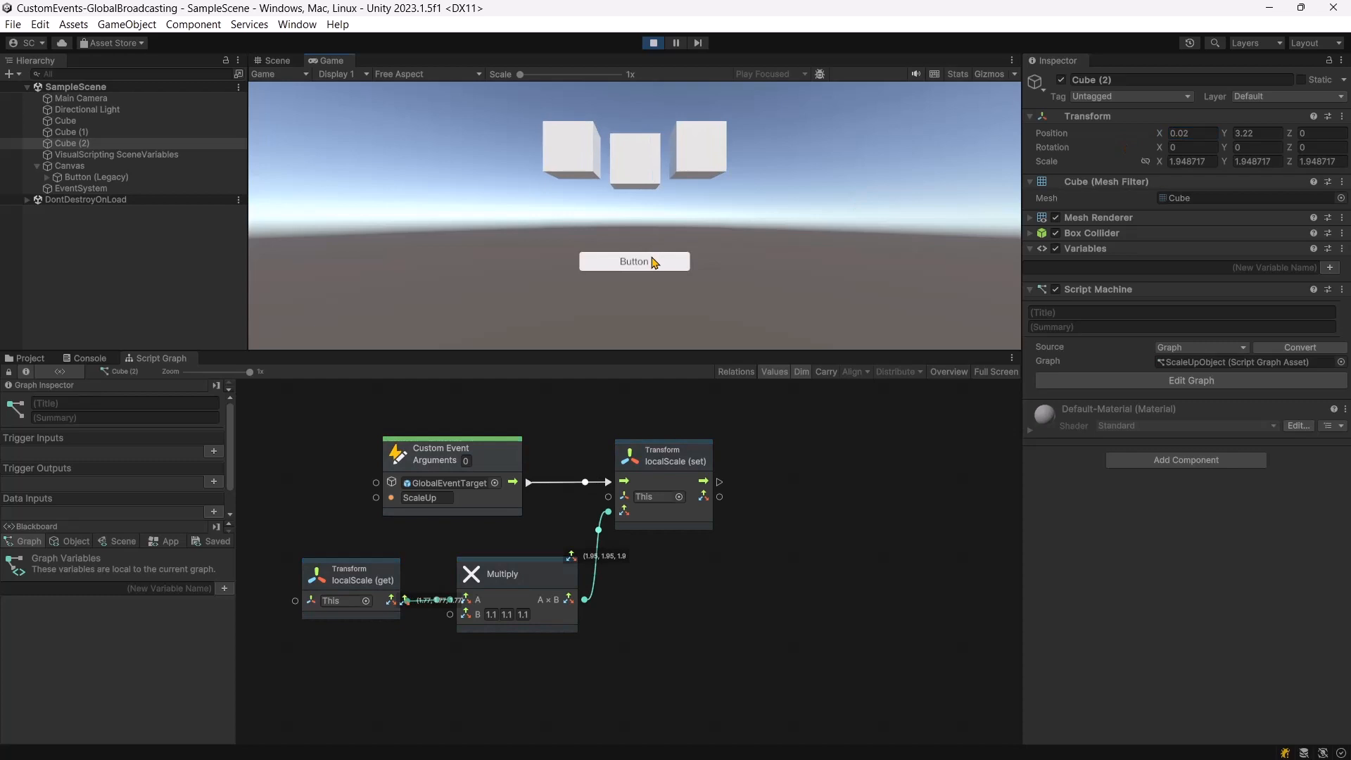
{"action": "left_click", "coordinate": [633, 261]}
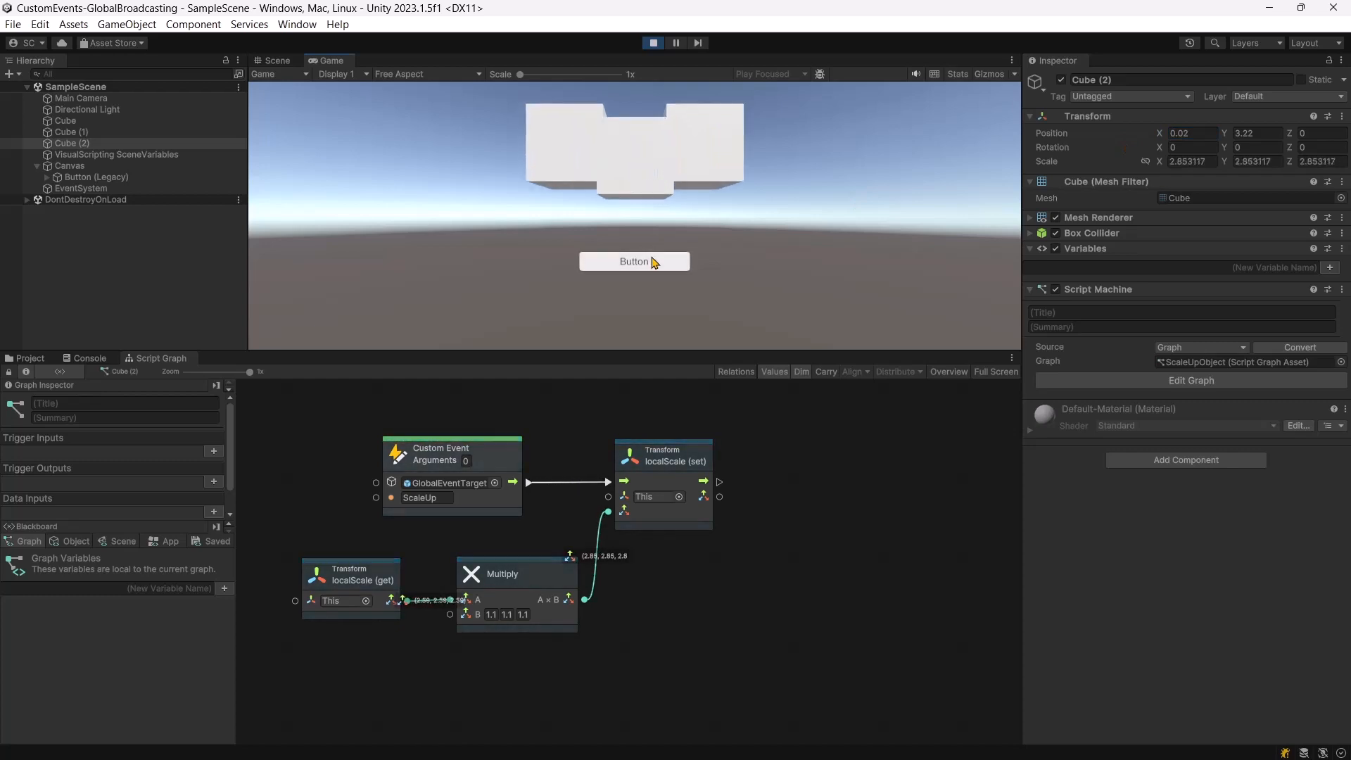